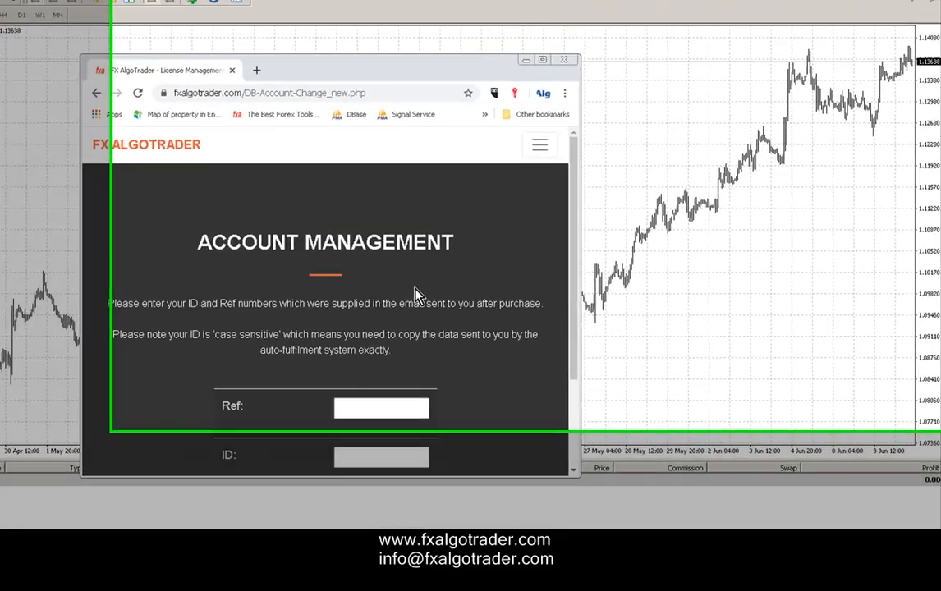
Step: Maximise Chrome and log into Support > License Management with the account's Ref and ID
left_click(542, 59)
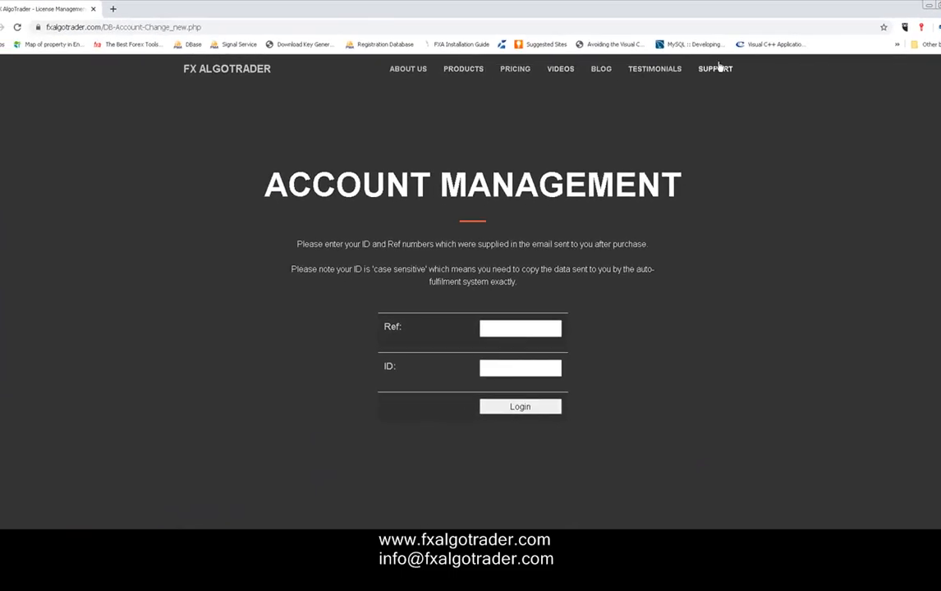
left_click(714, 68)
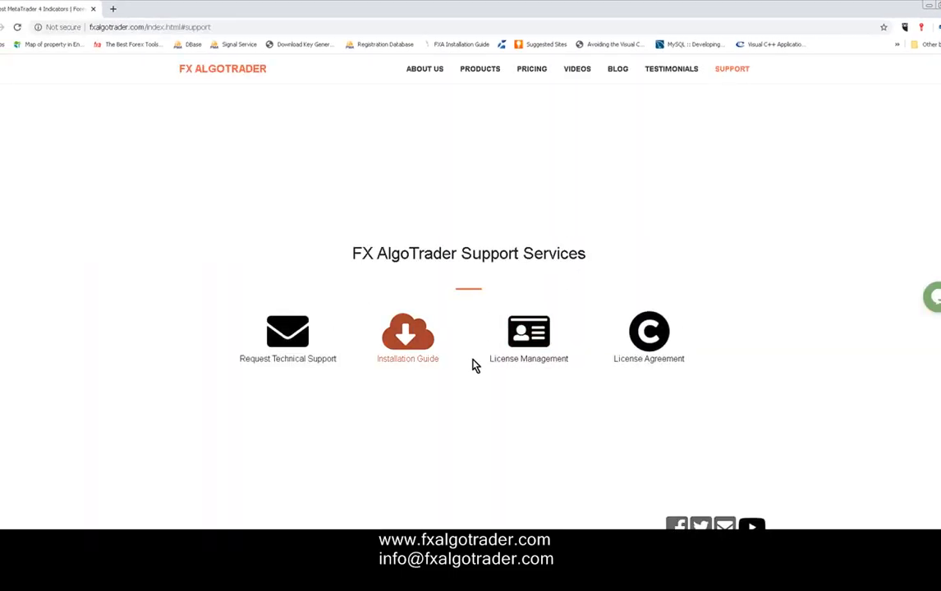
left_click(529, 332)
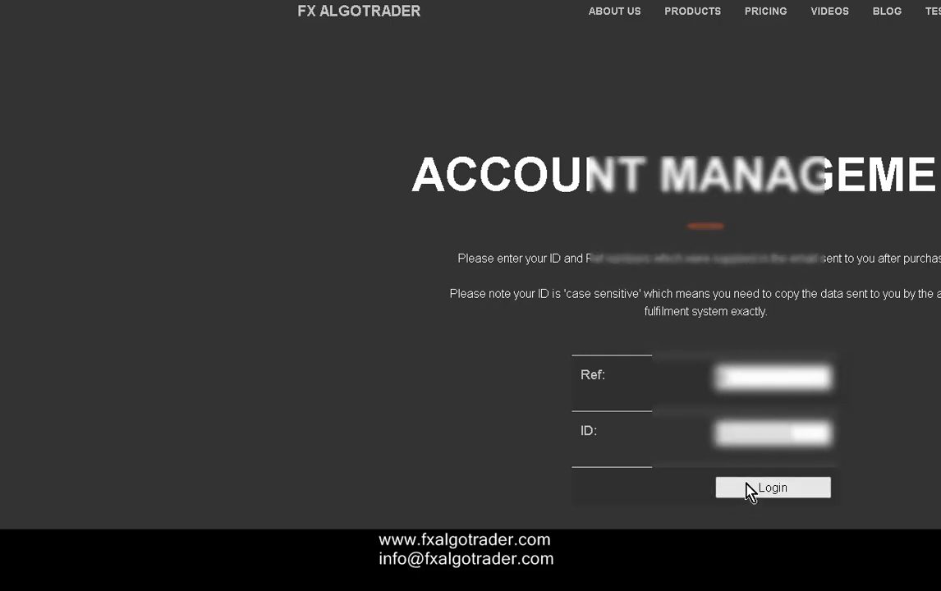
left_click(771, 486)
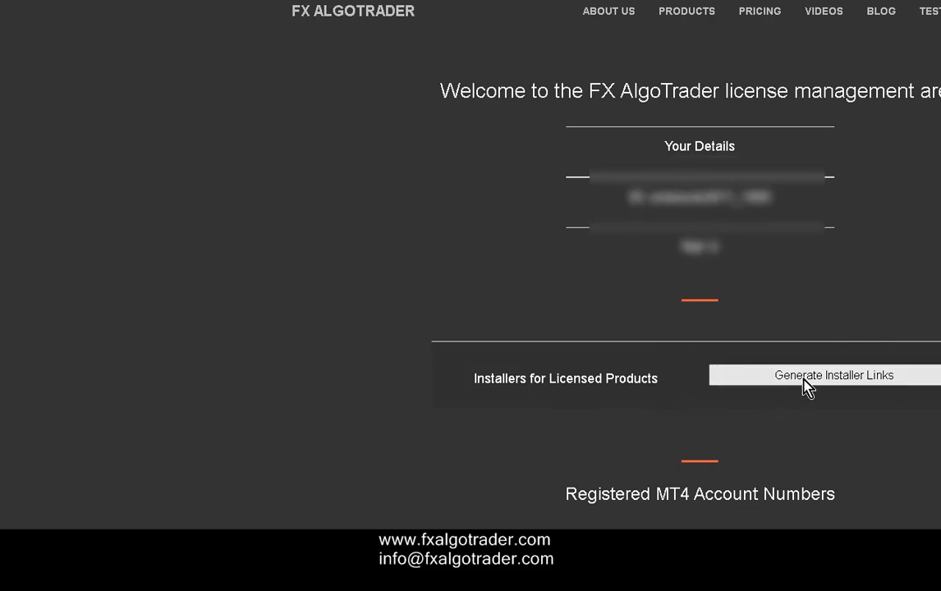
mouse_move(750, 426)
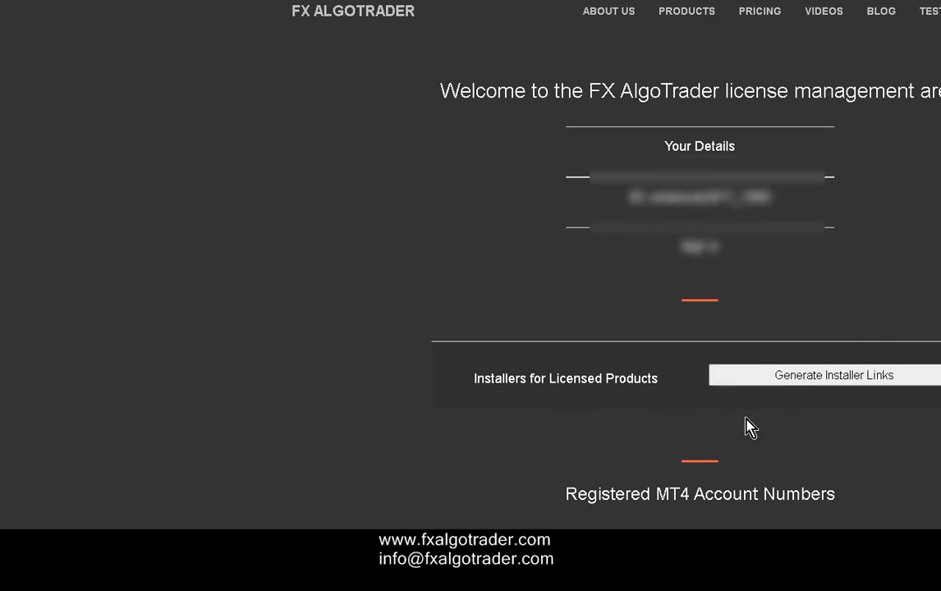
Step: Generate licensed product installer links and scroll the table to MA Universal Crossover
left_click(833, 375)
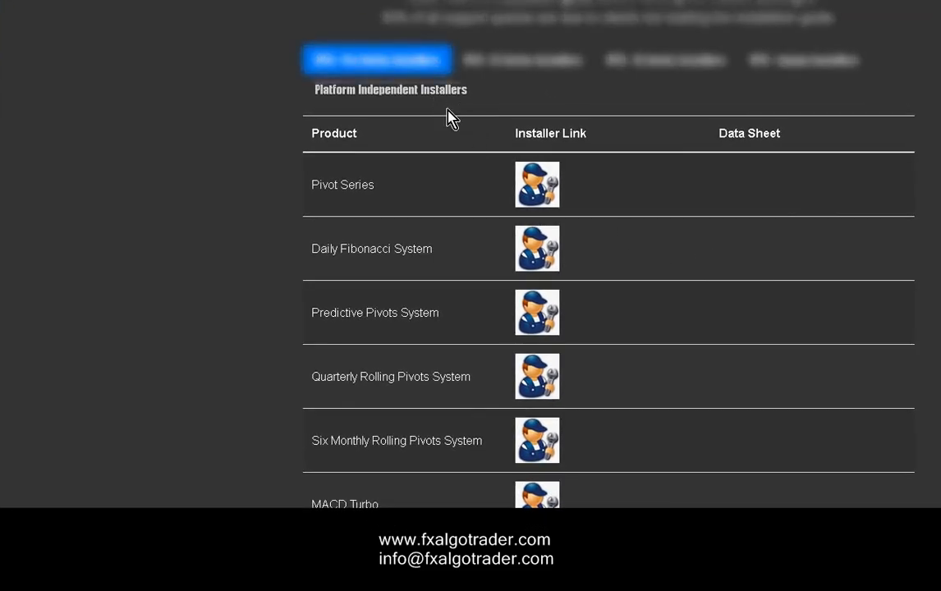
scroll("down", 3)
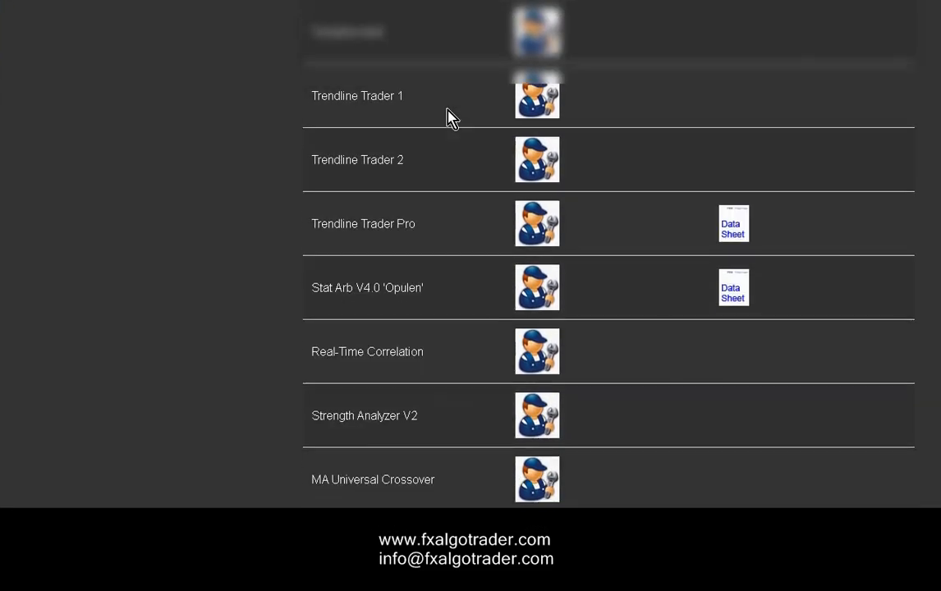
mouse_move(368, 472)
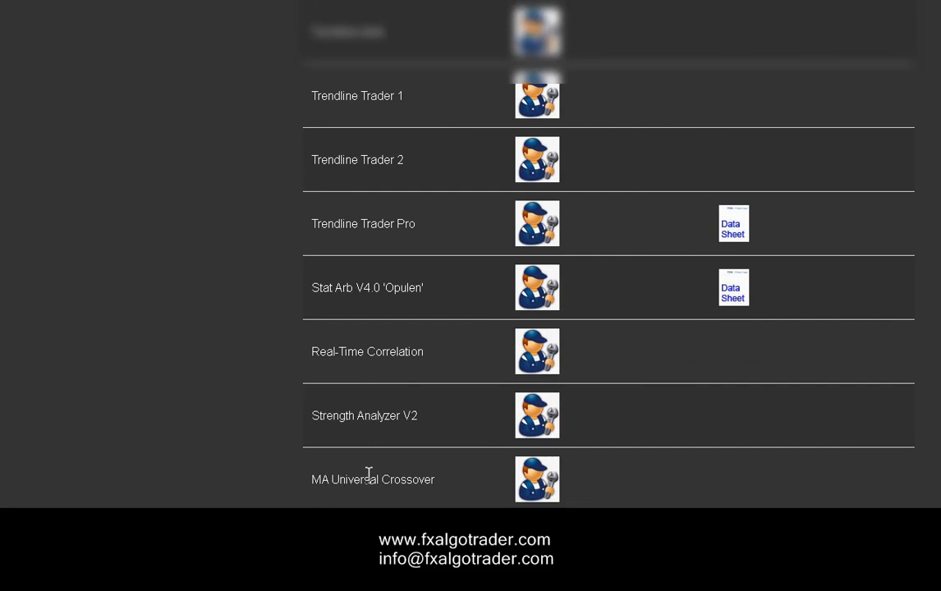
mouse_move(536, 487)
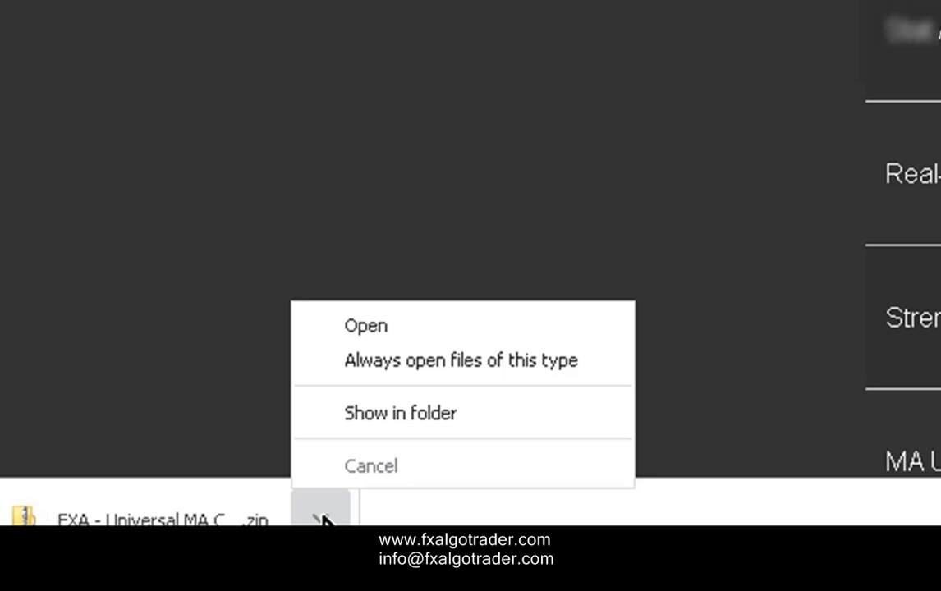
mouse_move(378, 413)
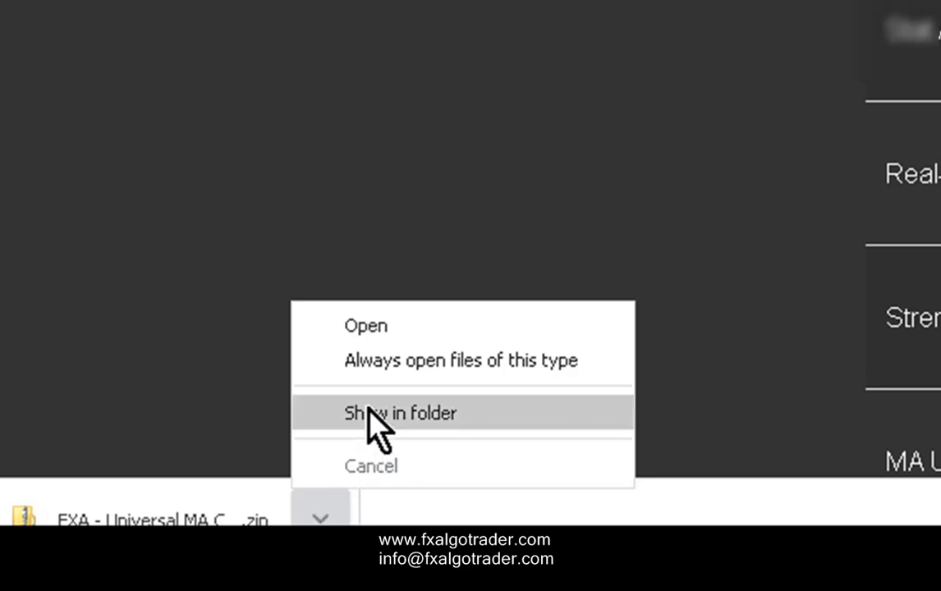
Step: Reveal the downloaded Universal MA Crossover setup zip in the Downloads folder
left_click(400, 413)
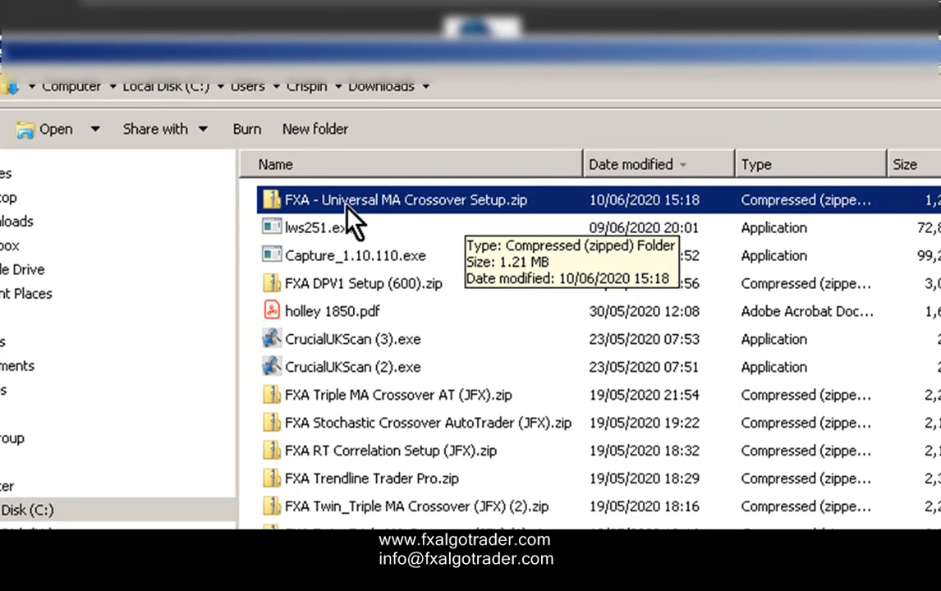
mouse_move(373, 213)
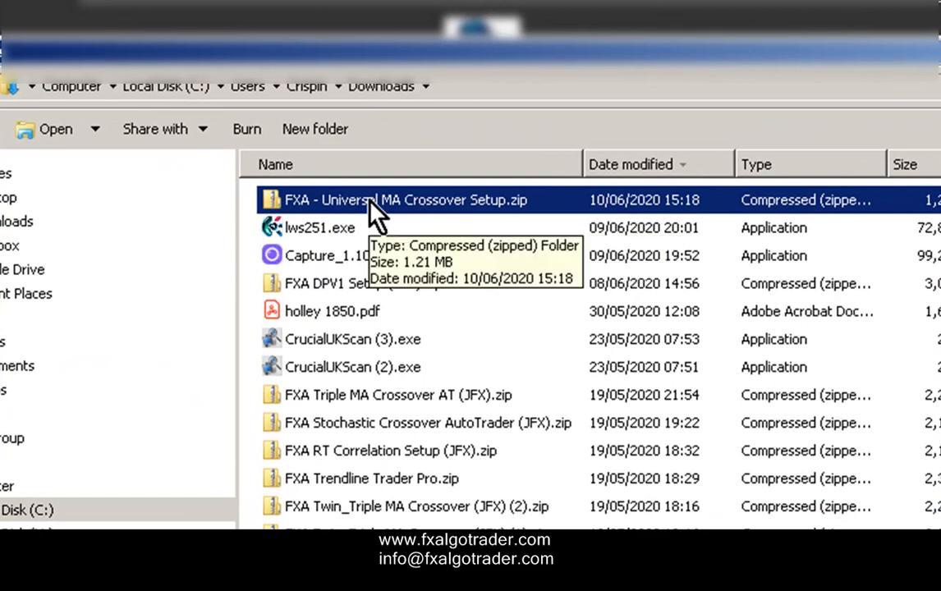
Step: Open the setup zip and launch FXA - Universal MA Crossover Setup.exe inside it
double_click(404, 200)
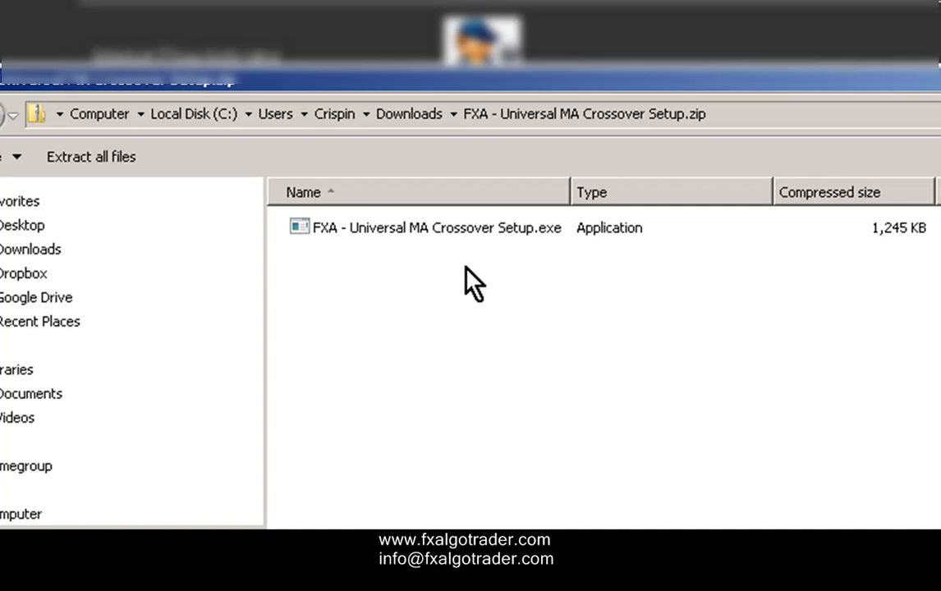
left_click(434, 227)
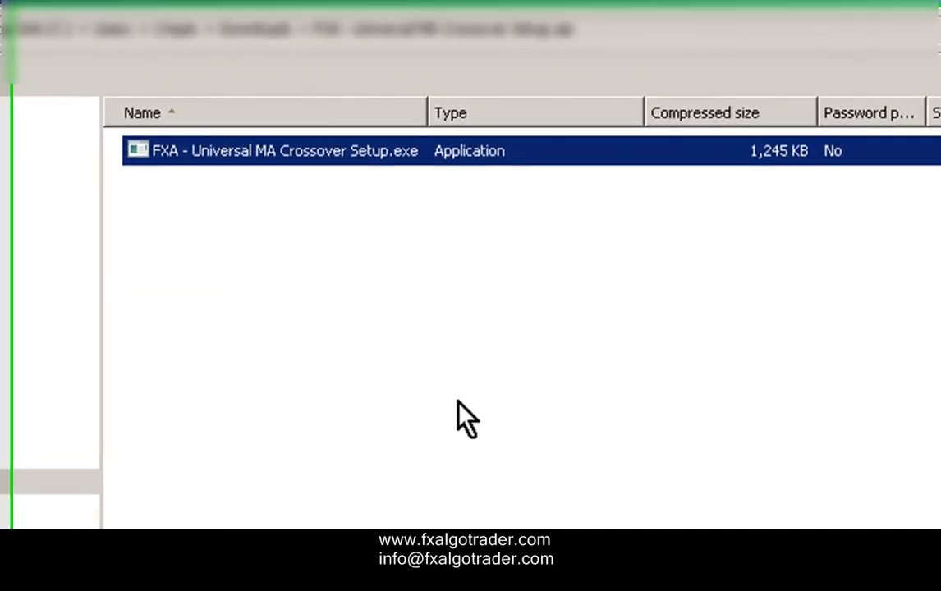
double_click(271, 151)
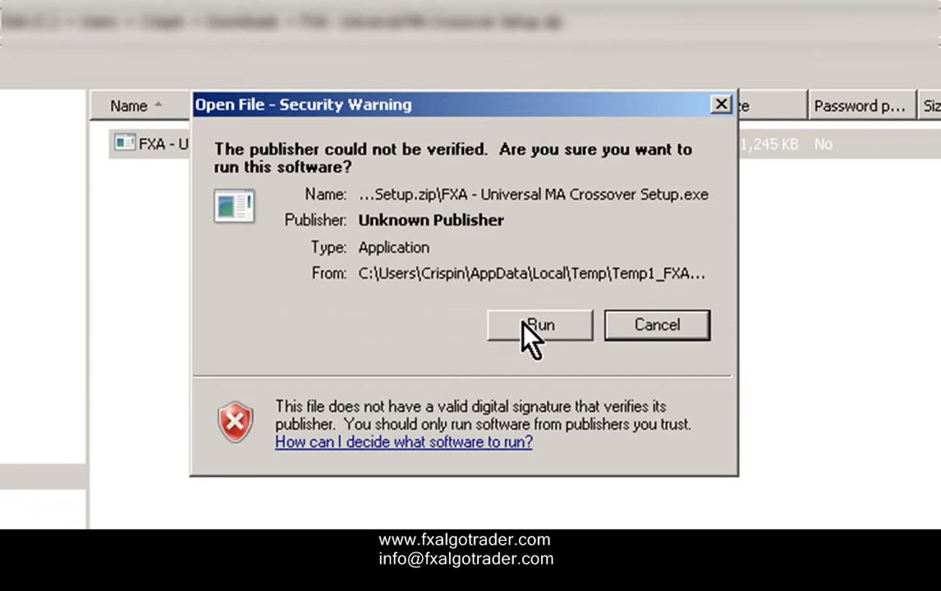
Step: Allow the setup to run and accept the licence agreement in FXA Setup
left_click(539, 325)
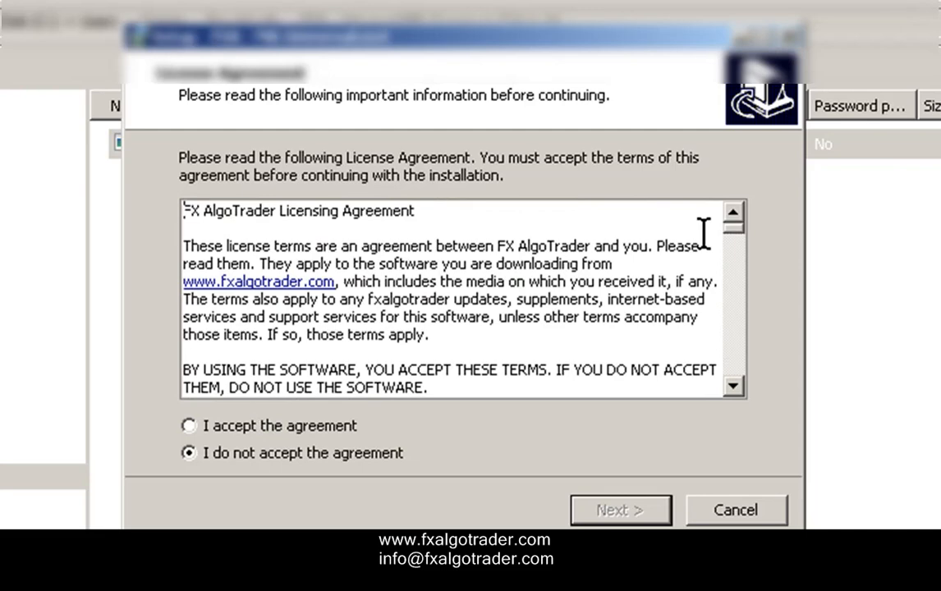
left_click(189, 426)
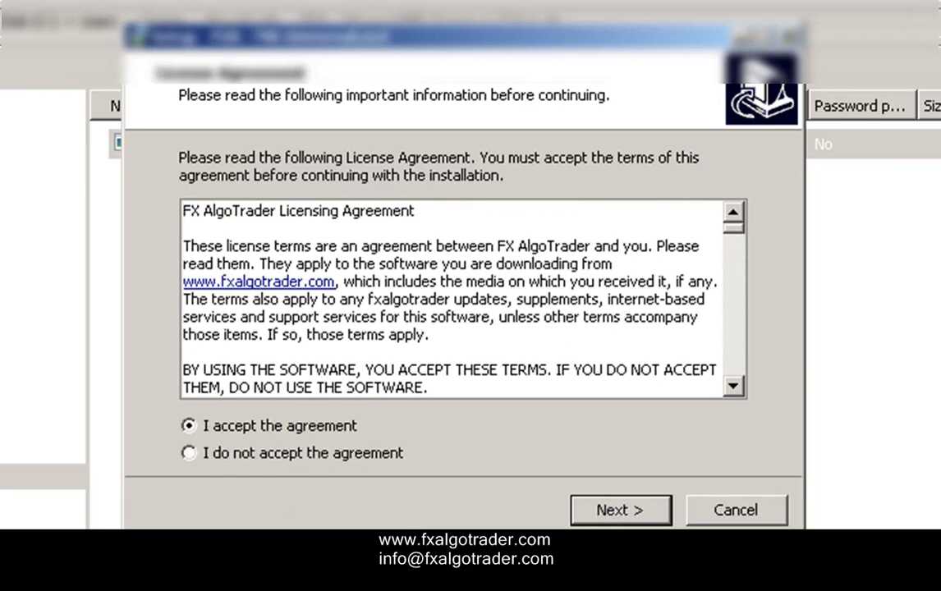
left_click(620, 509)
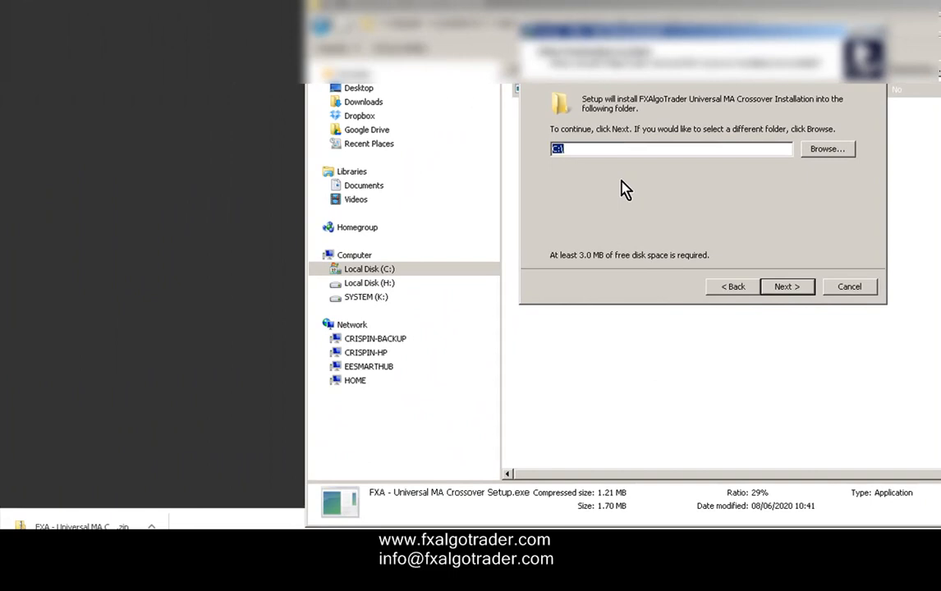
mouse_move(643, 275)
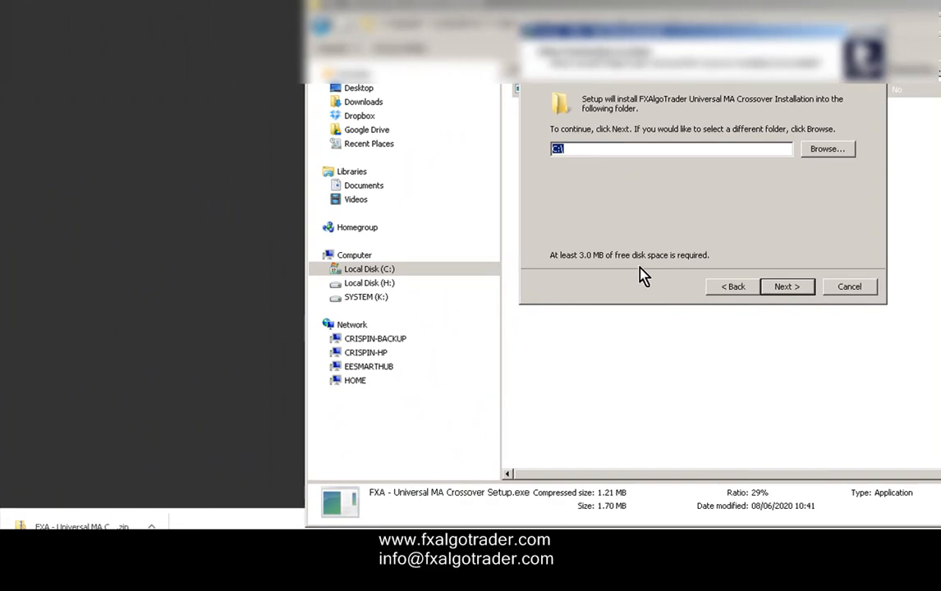
mouse_move(426, 505)
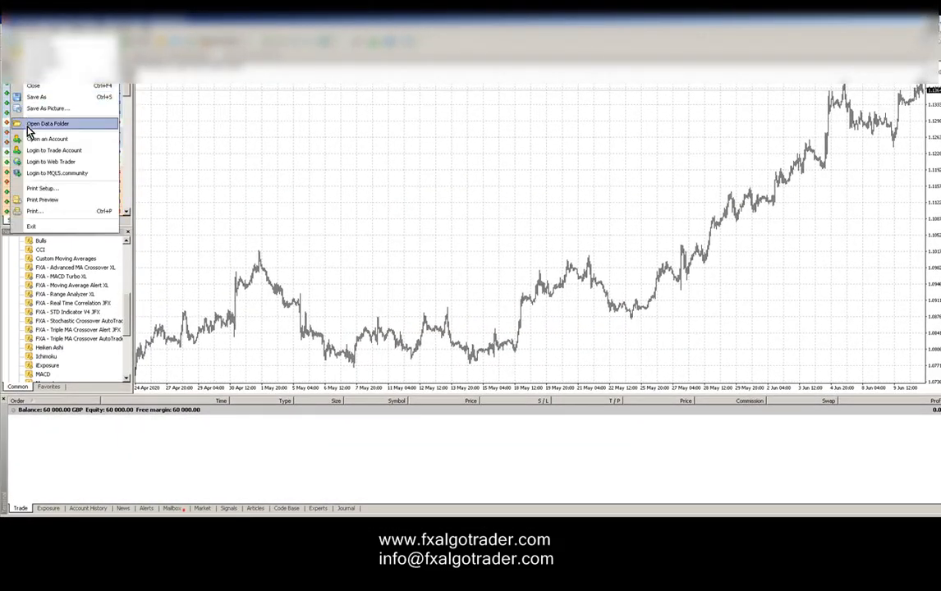
Step: Look up MetaTrader 4's data folder through File > Open Data Folder
left_click(47, 123)
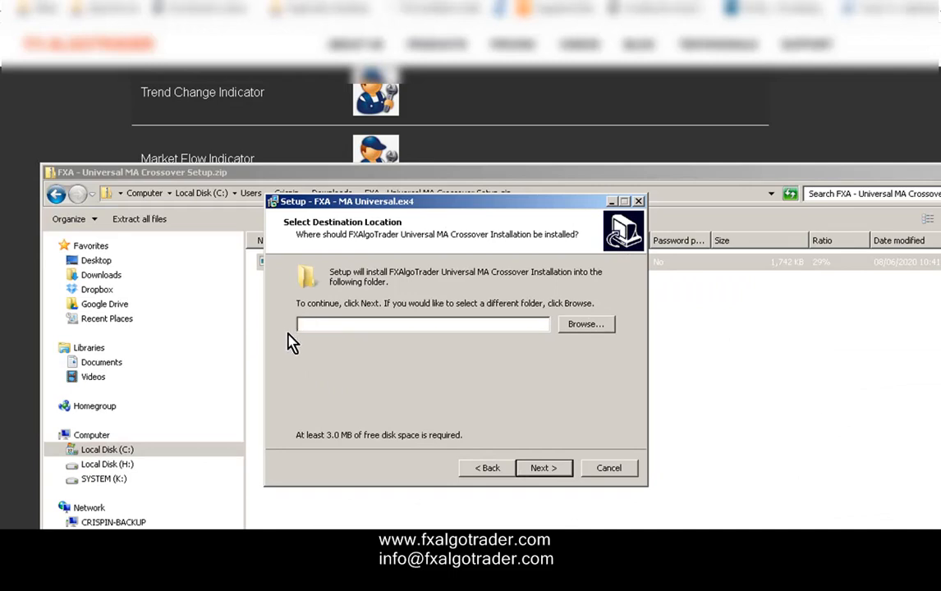
Step: Set the destination to C:\Program Files (x86)\Pepperstone MetaTrader 4 and confirm the existing folder
type("C:\\Program Files (x86)\\Pepperstone MetaTrader 4")
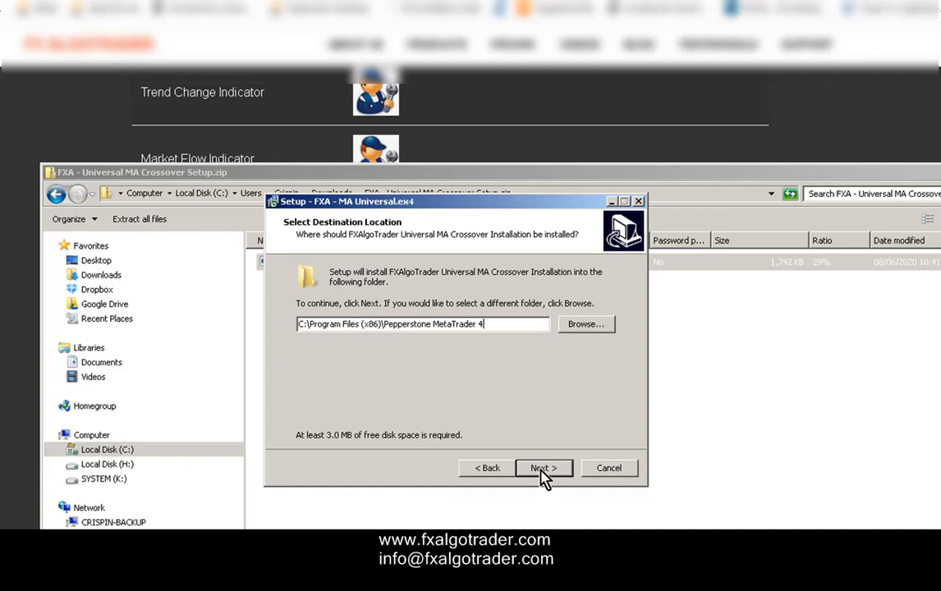
left_click(542, 467)
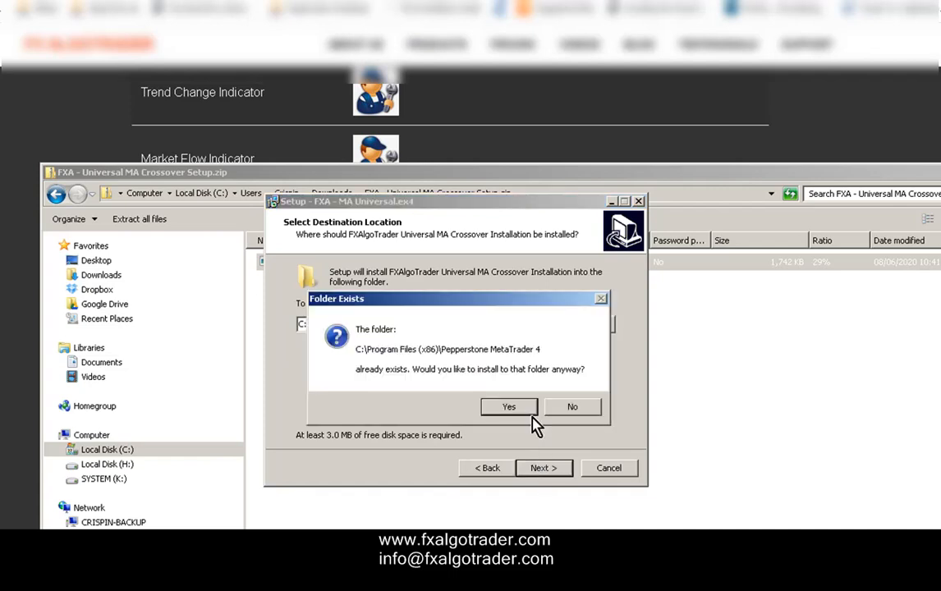
mouse_move(442, 320)
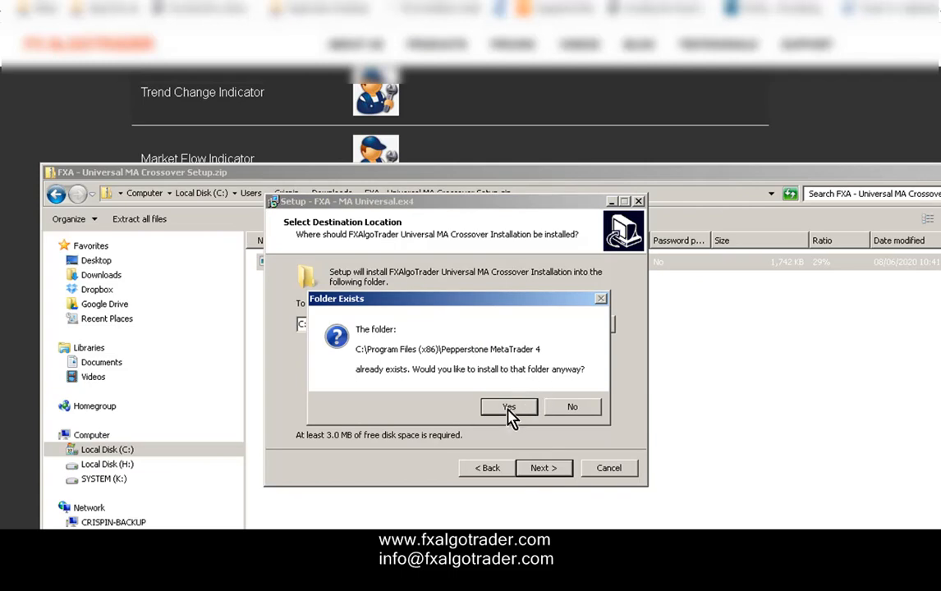
left_click(508, 407)
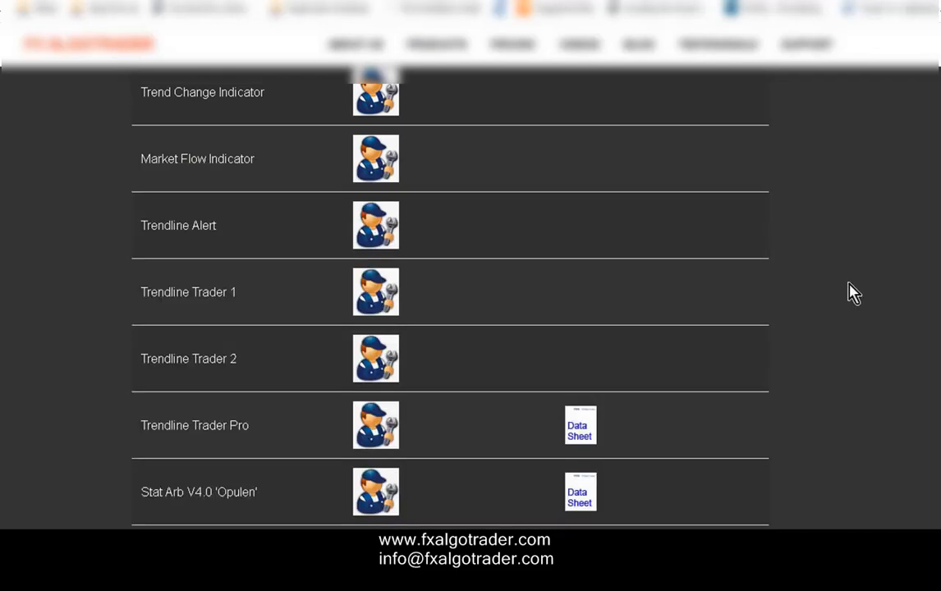
mouse_move(821, 295)
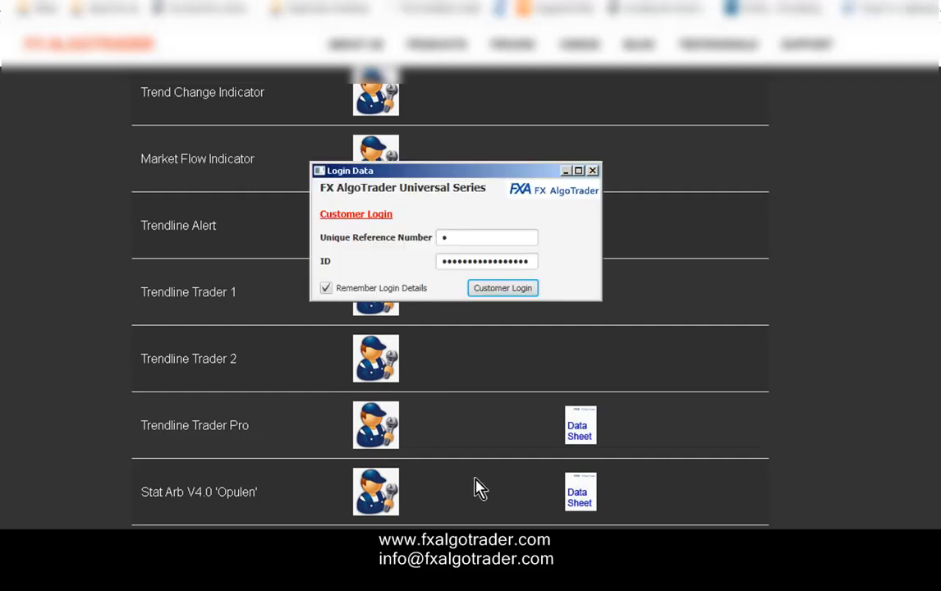
mouse_move(478, 468)
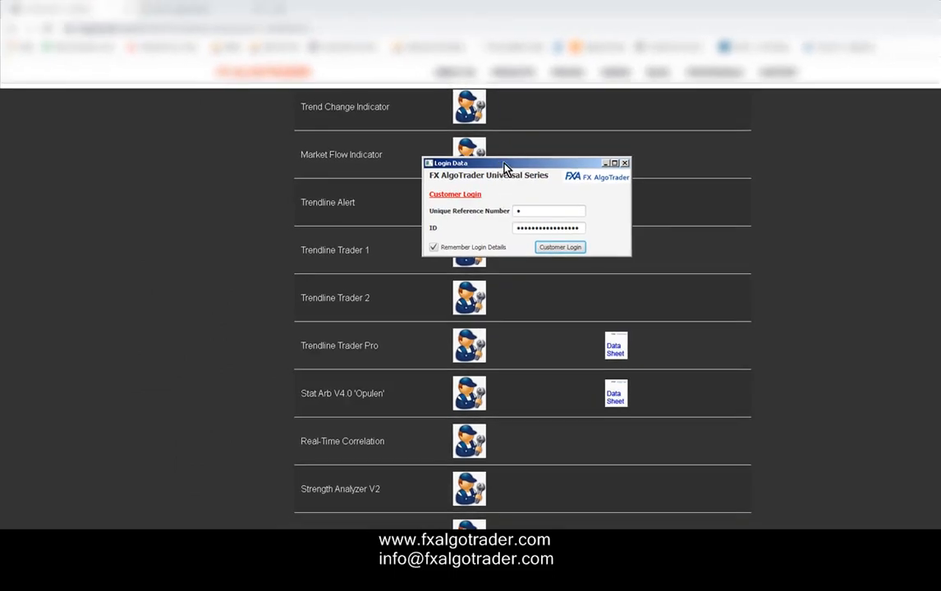
mouse_move(526, 200)
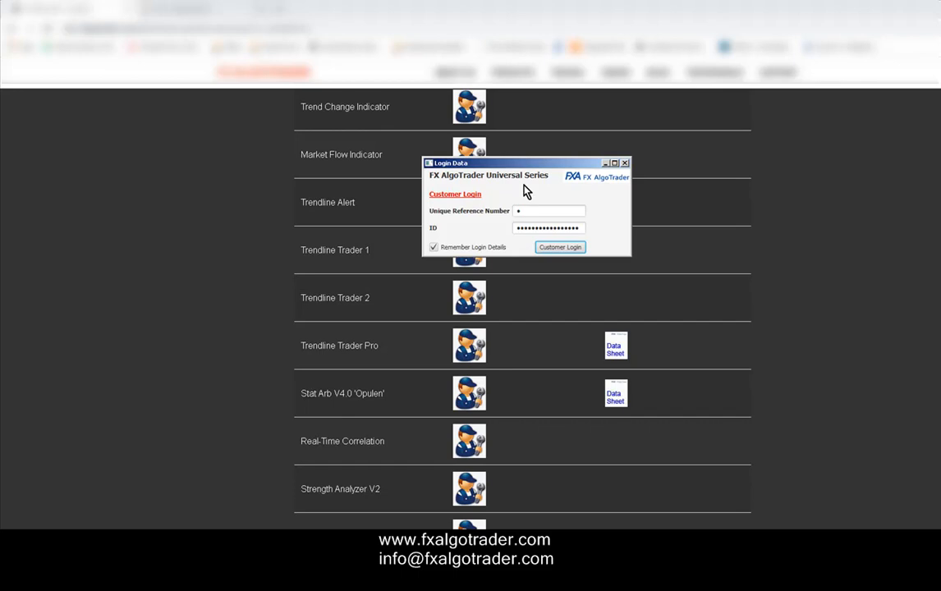
mouse_move(540, 185)
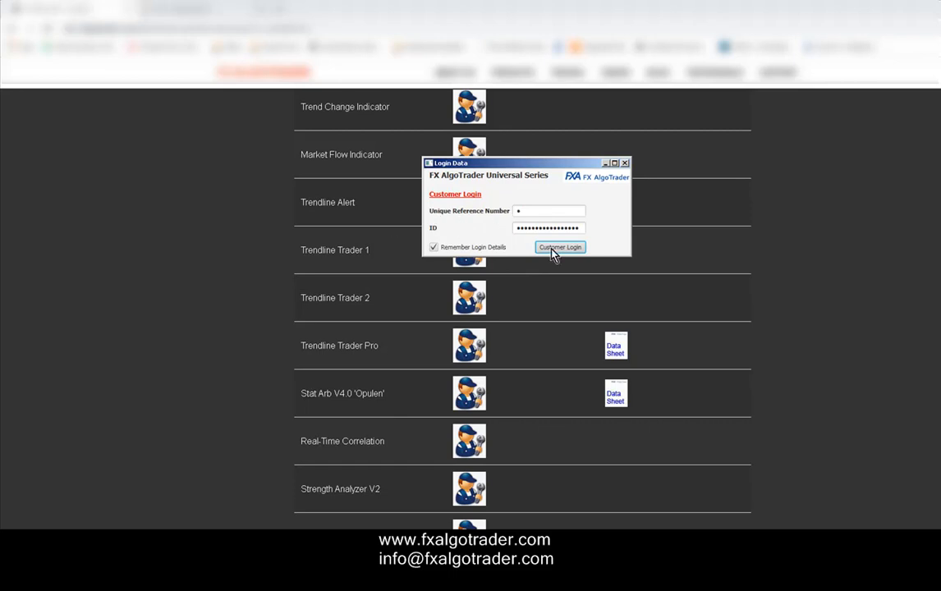
Step: Log in as a customer using the remembered reference number and ID
left_click(559, 247)
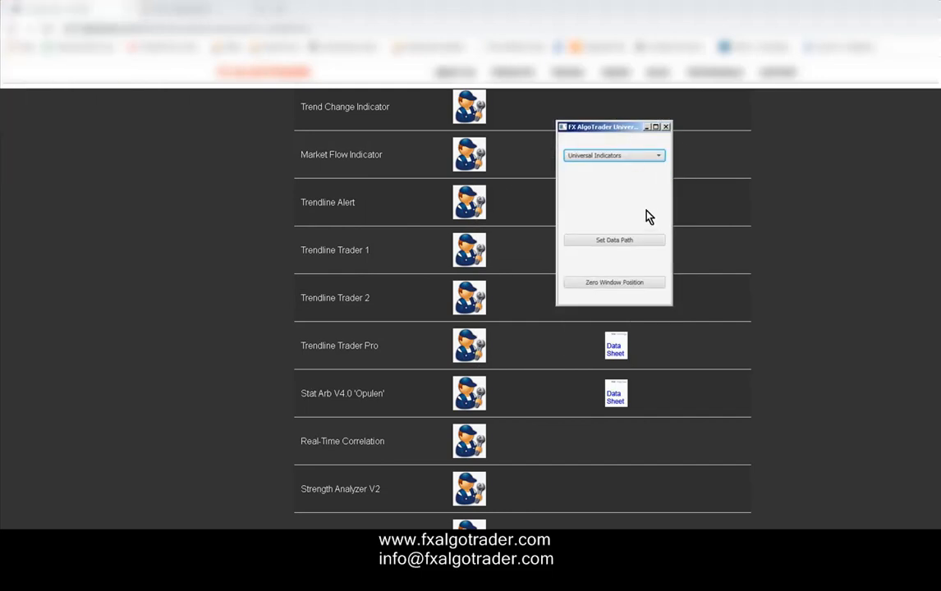
Step: Select MA Universal from the Universal Indicators list and widen its alerts window
left_click(658, 155)
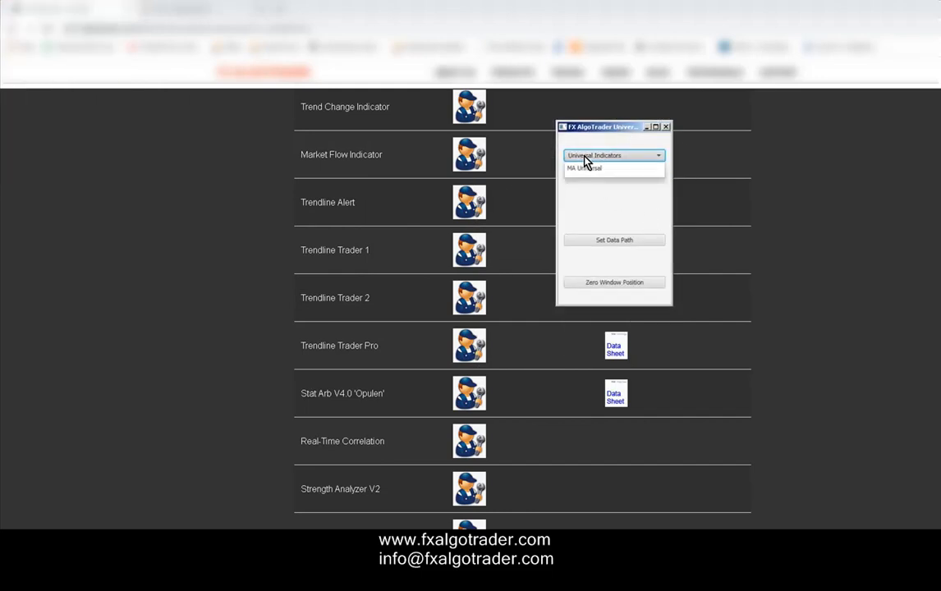
left_click(585, 169)
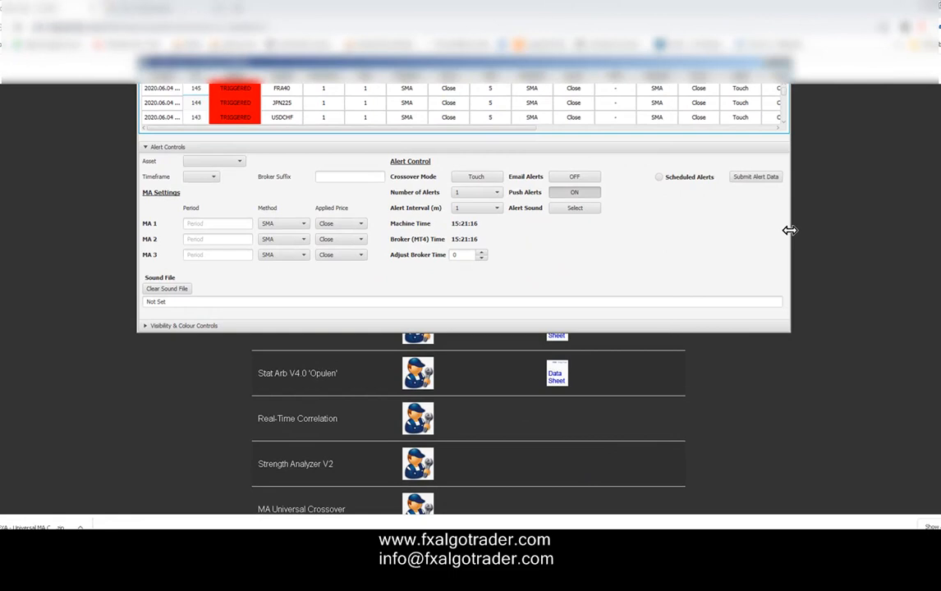
left_click_drag(788, 230, 878, 230)
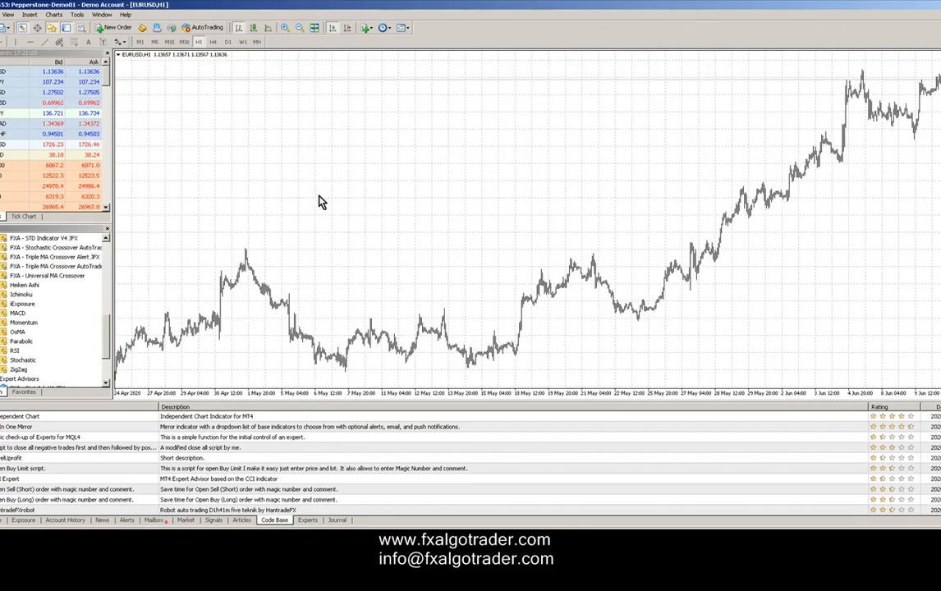
right_click(321, 202)
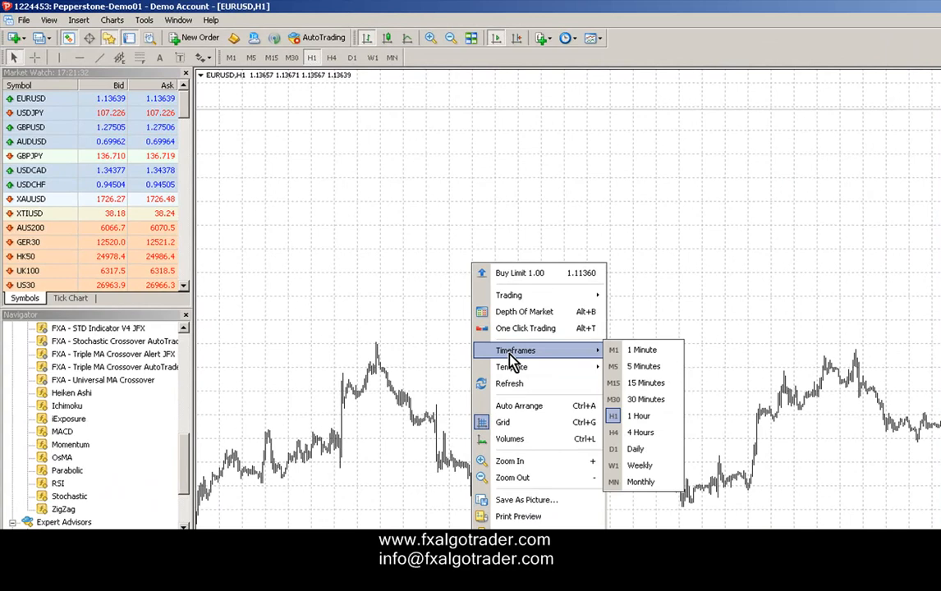
mouse_move(686, 300)
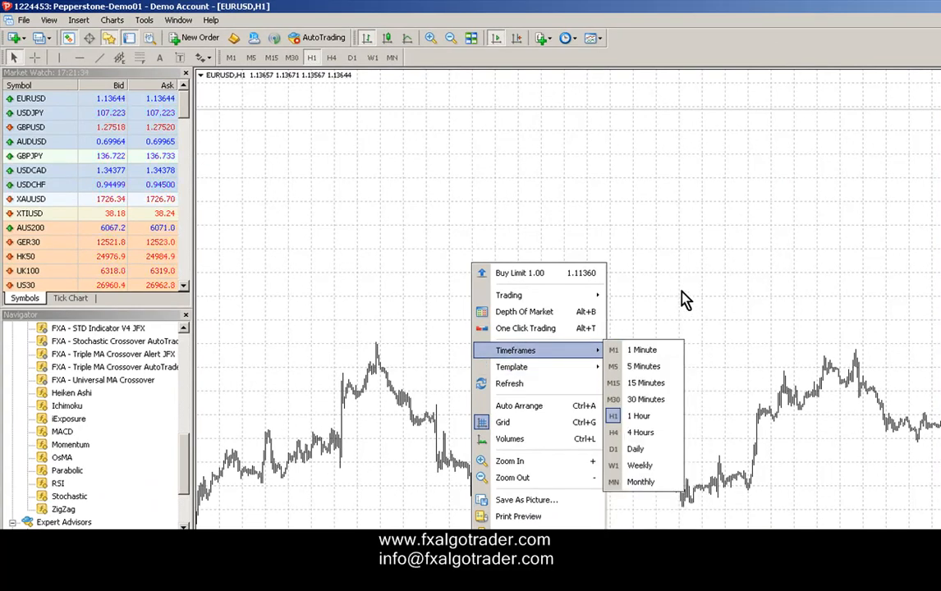
mouse_move(408, 328)
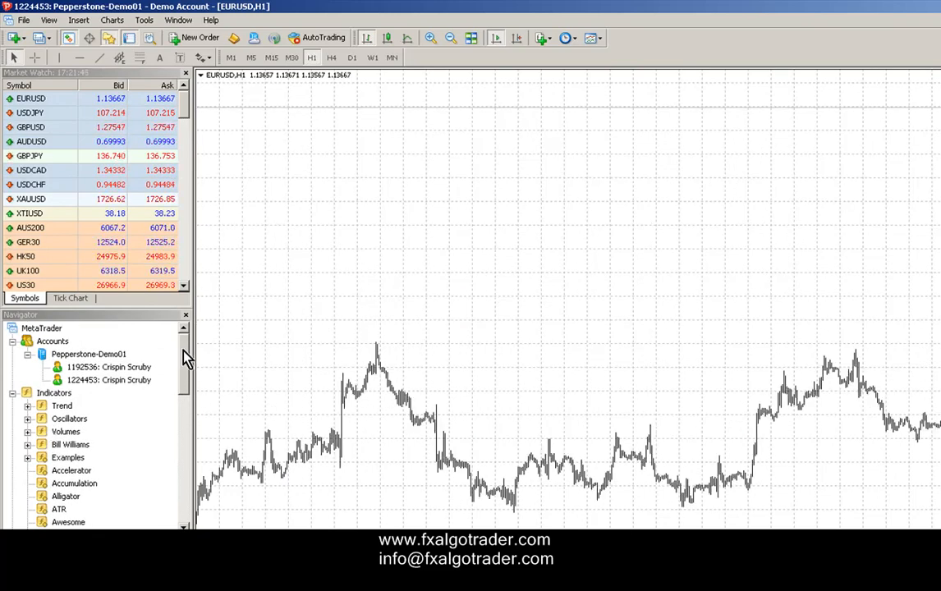
scroll("down", 3)
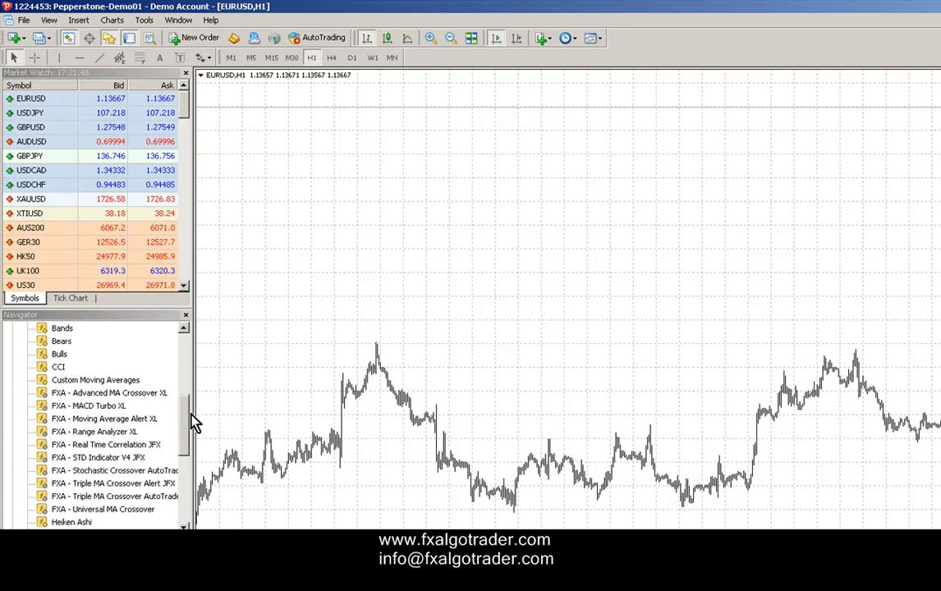
Step: Attach FXA - Universal MA Crossover from the Navigator to the EURUSD chart, allowing DLL imports
scroll("down", 3)
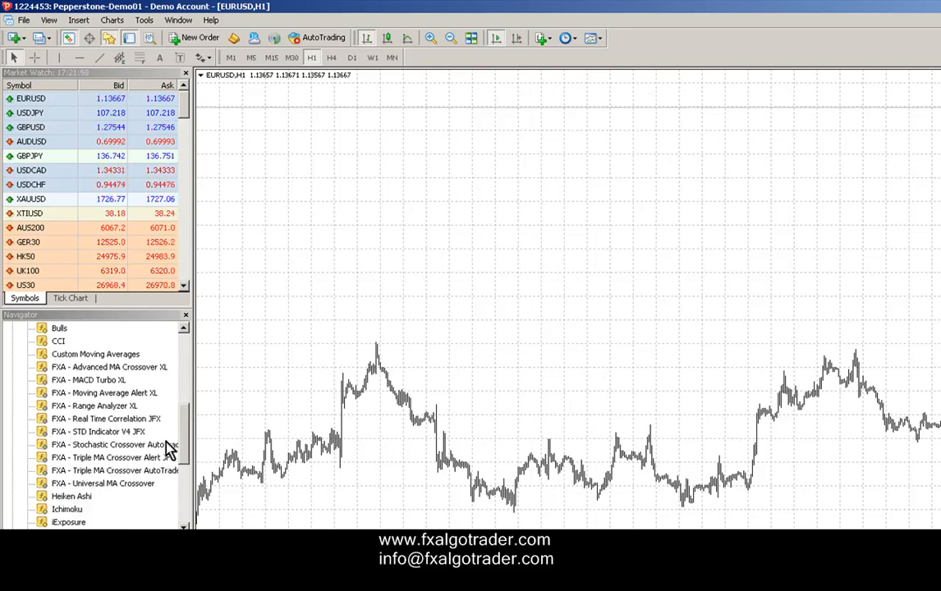
left_click(102, 483)
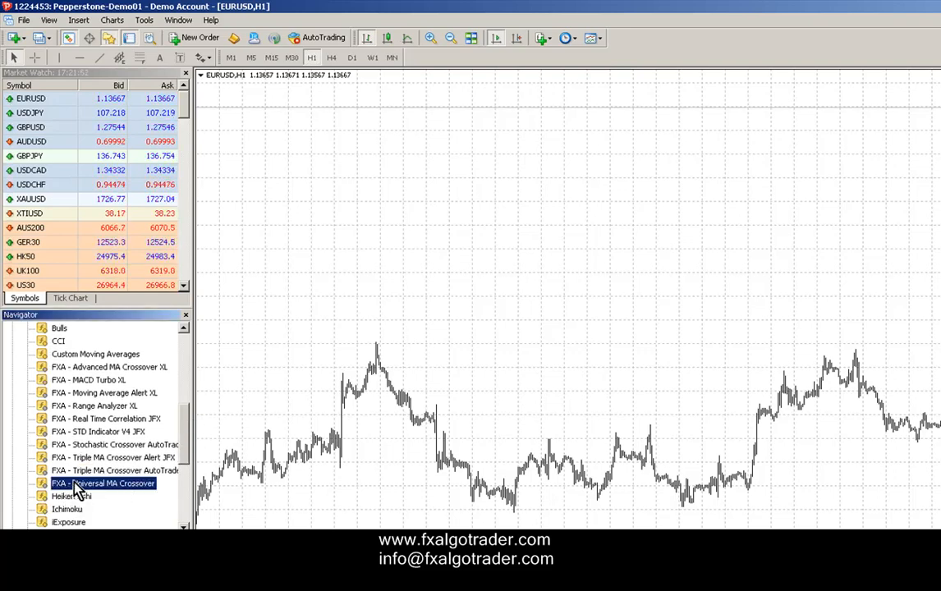
double_click(102, 483)
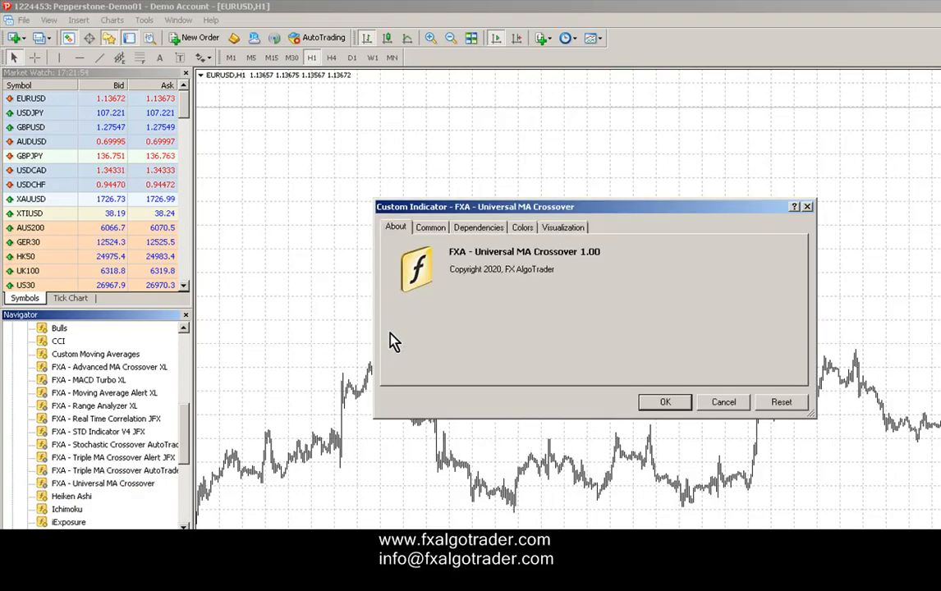
left_click(430, 227)
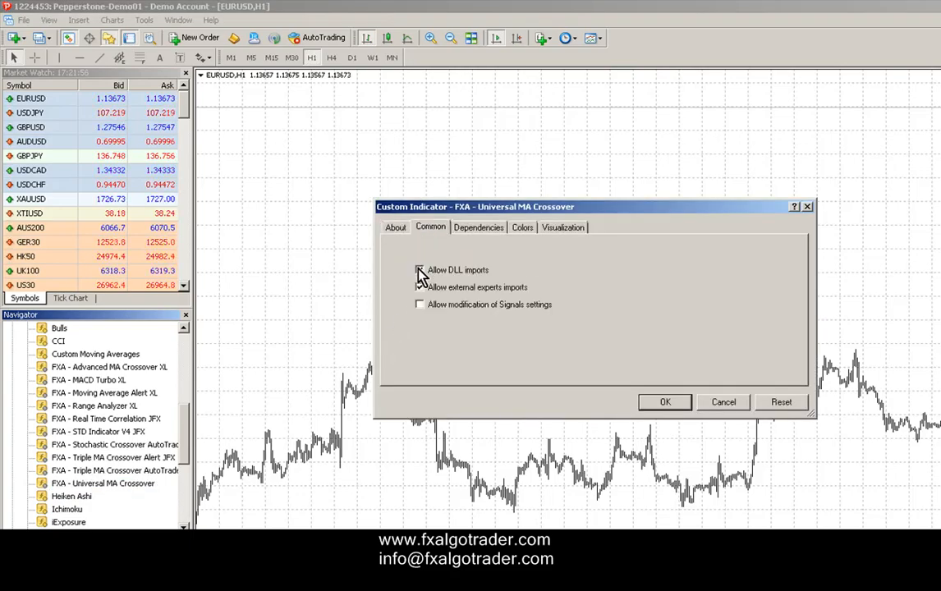
left_click(418, 269)
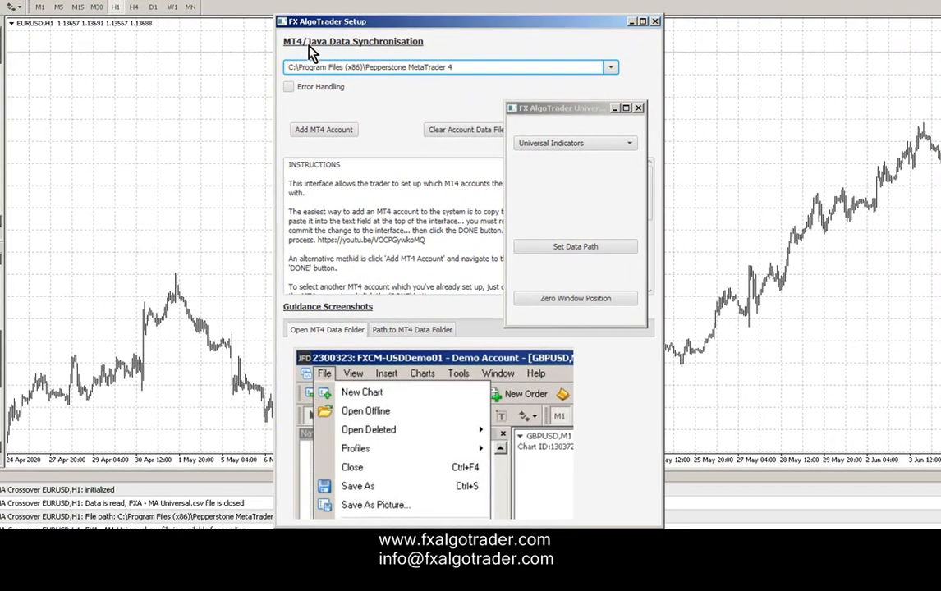
mouse_move(312, 62)
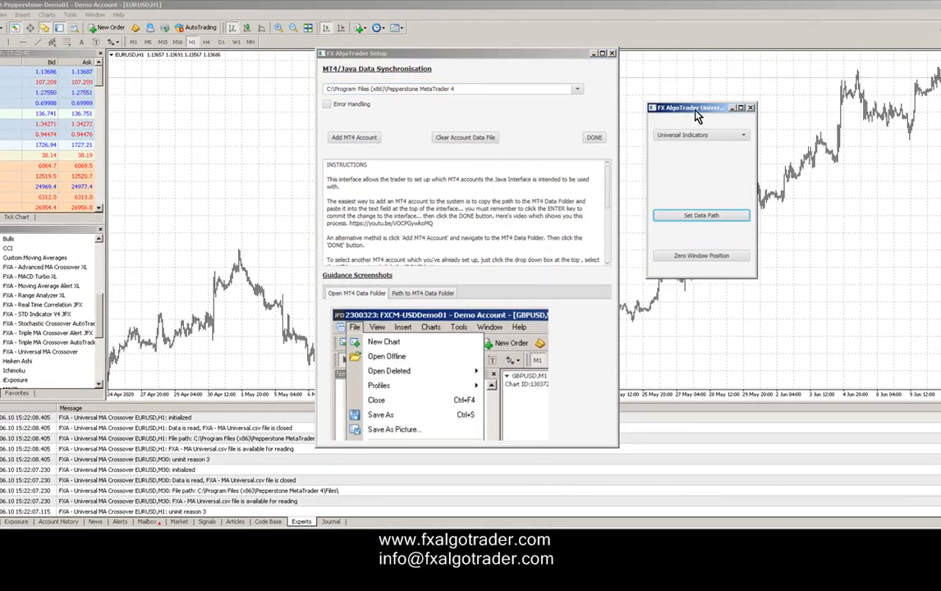
Step: Launch MA Universal from the Universal Indicators dropdown list
left_click(742, 135)
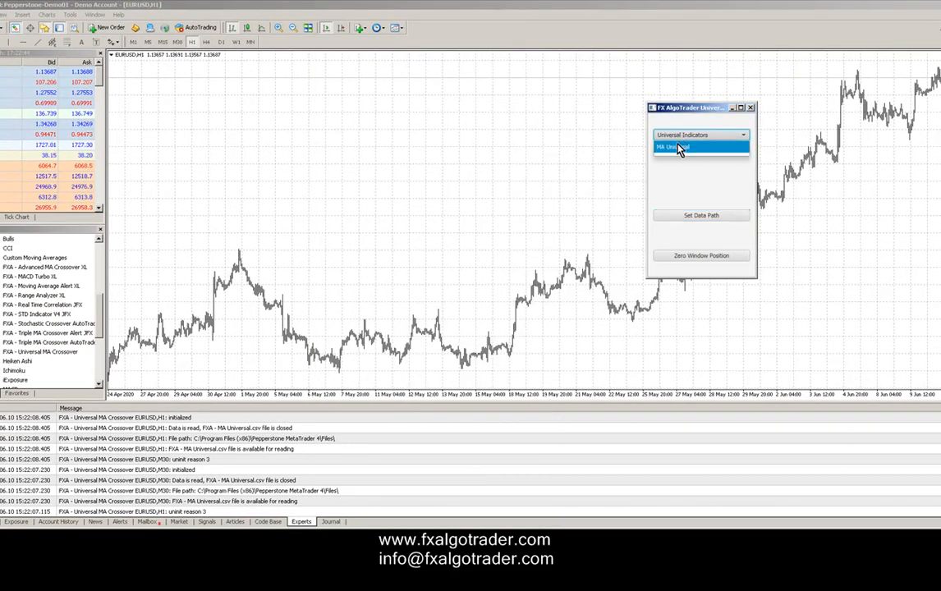
double_click(673, 146)
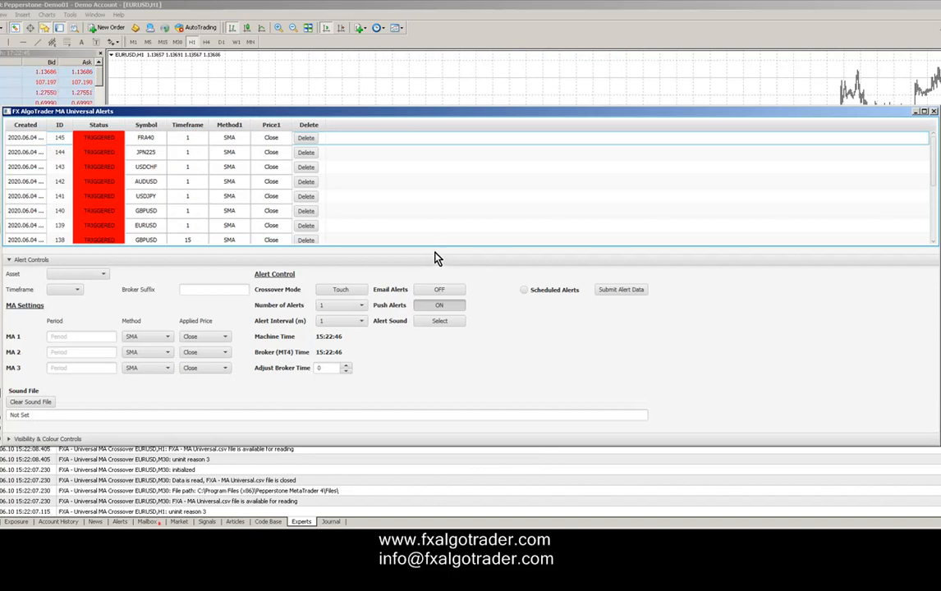
mouse_move(414, 207)
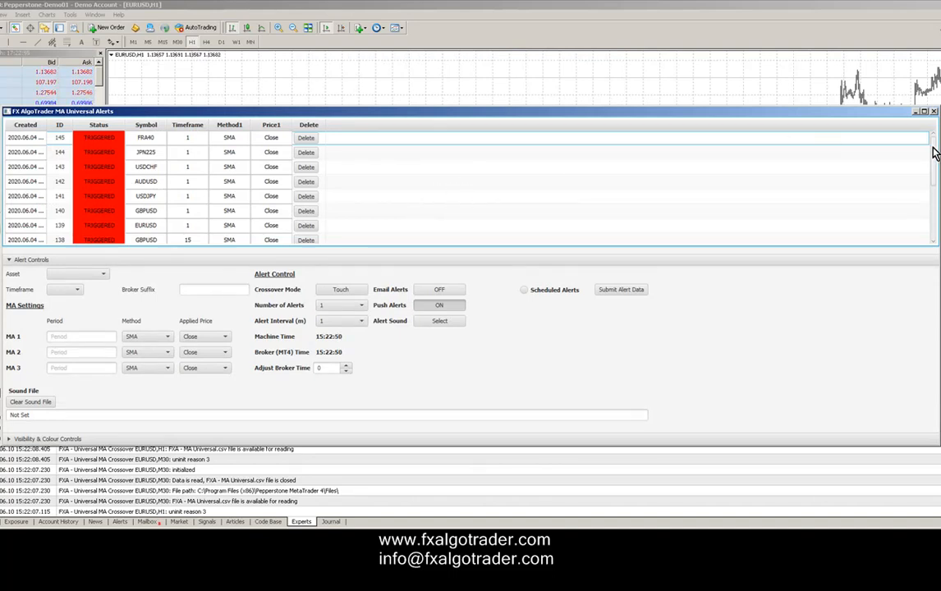
Step: Delete each triggered alert row, including GBPUSD ID 140 and USDCHF, until the table shows 'No content in table'
scroll("down", 3)
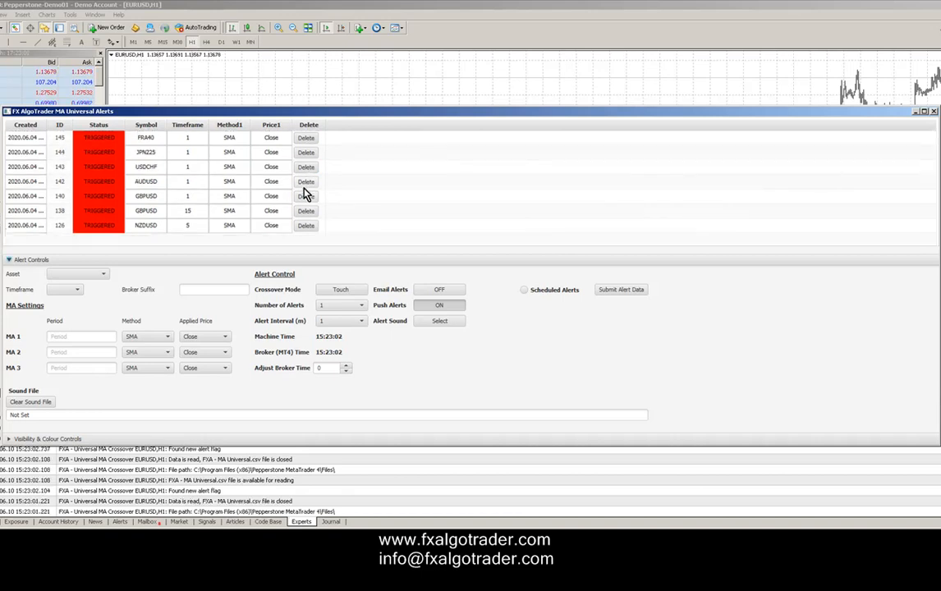
left_click(305, 195)
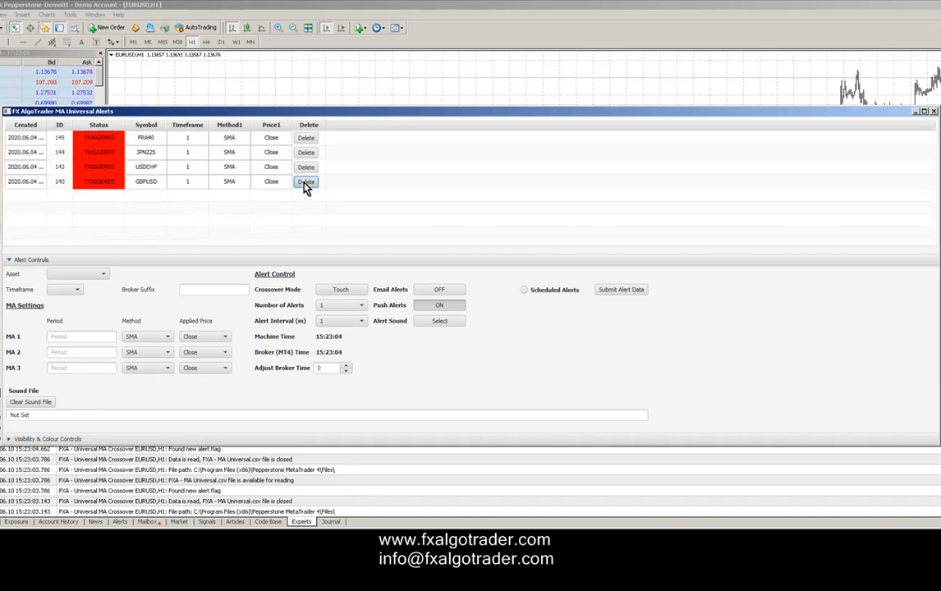
left_click(305, 182)
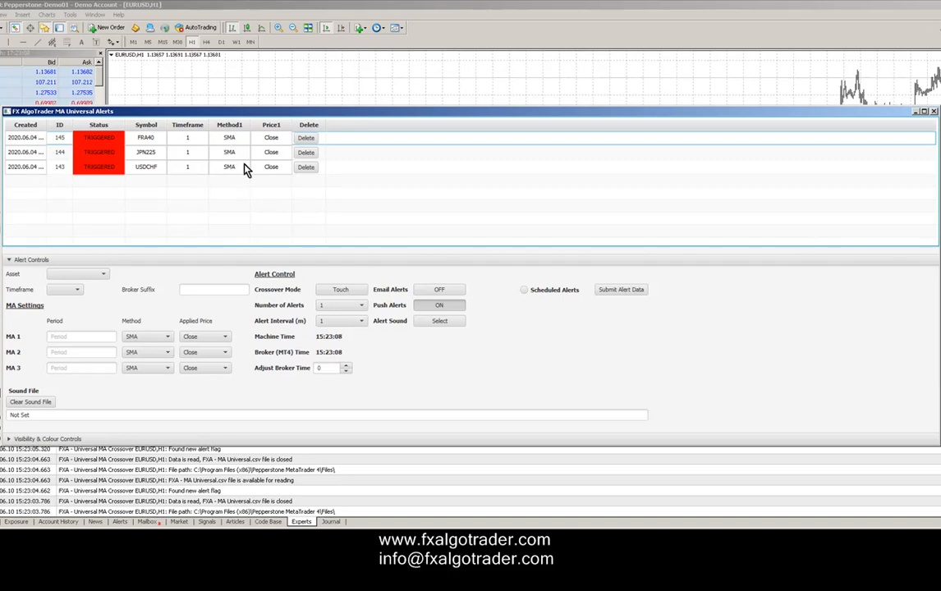
mouse_move(393, 353)
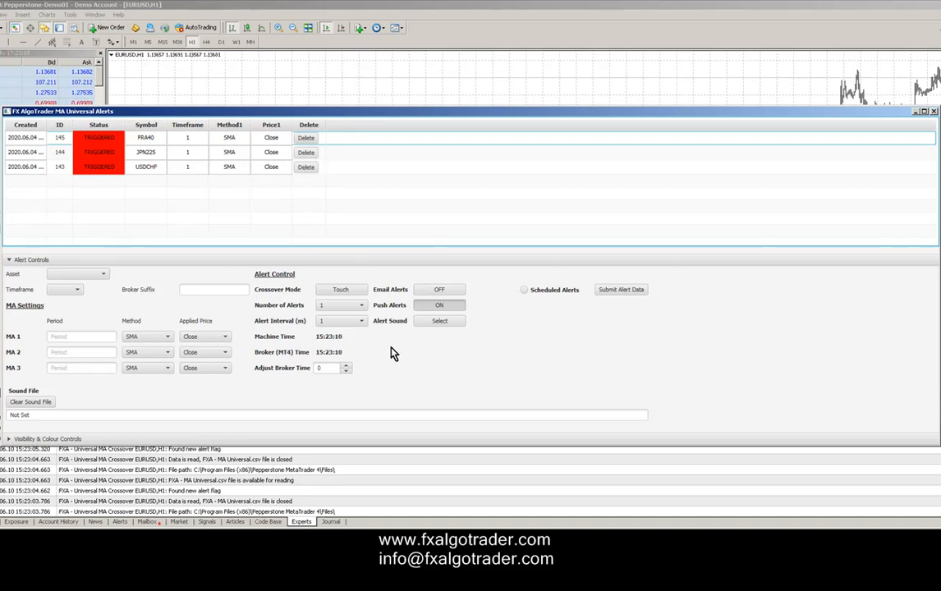
left_click(305, 167)
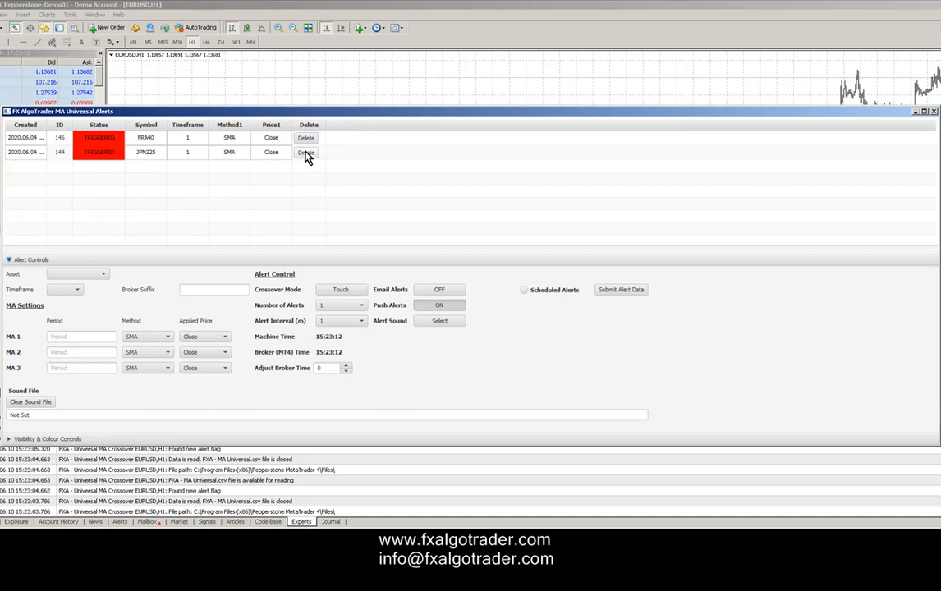
left_click(306, 151)
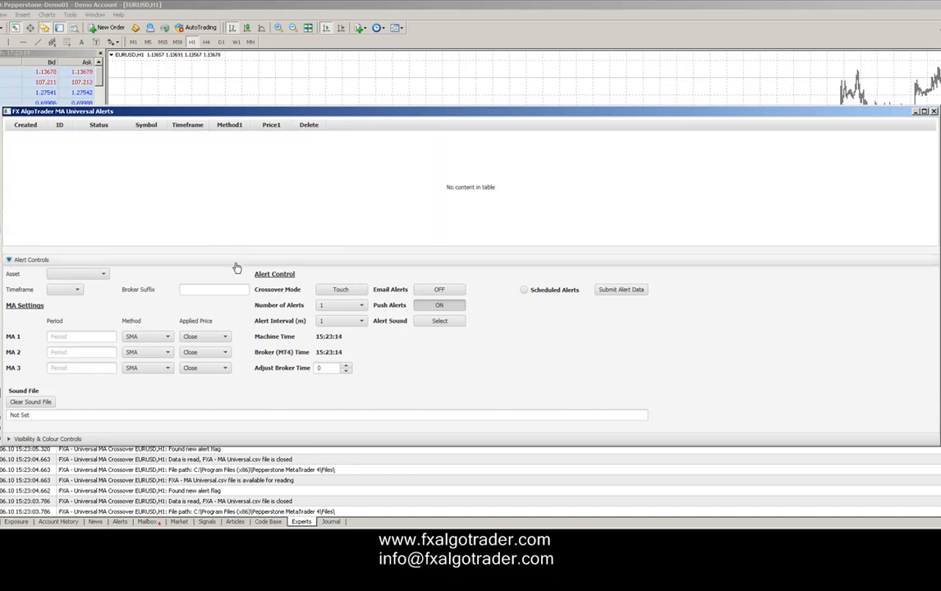
Step: Submit EURUSD, GBPUSD and USDJPY alerts with timeframe 5, MA1 period 5, MA2 period 10
left_click(105, 274)
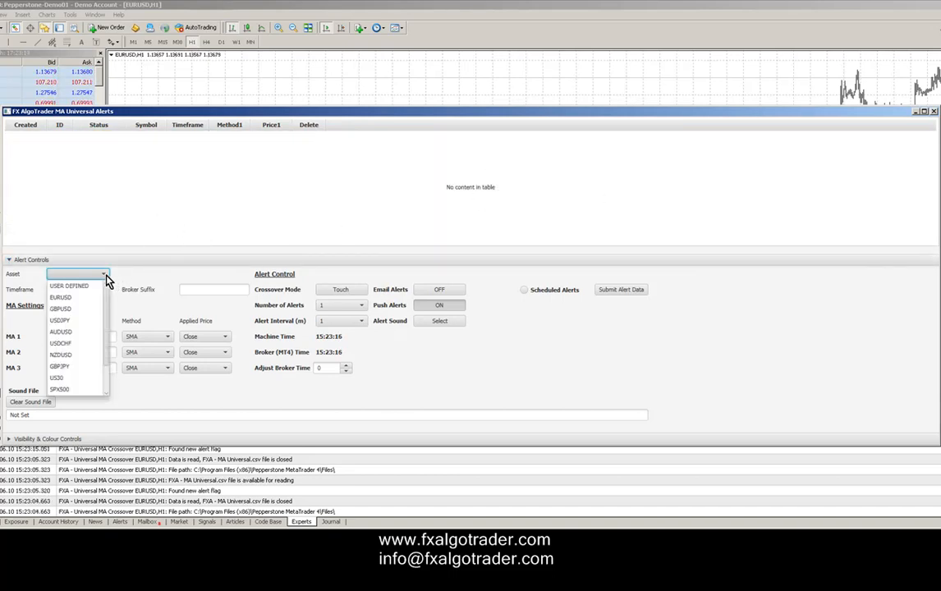
left_click(60, 296)
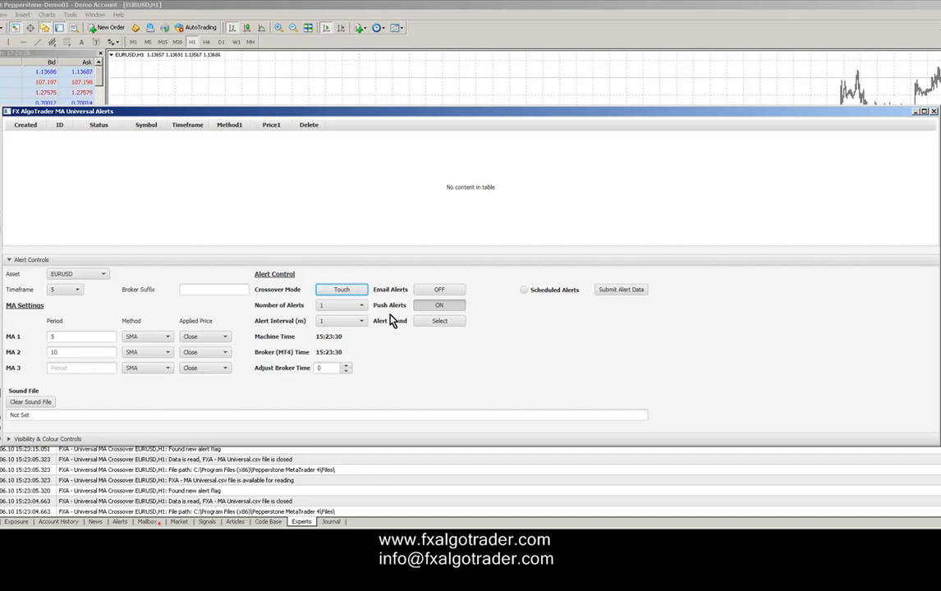
mouse_move(600, 364)
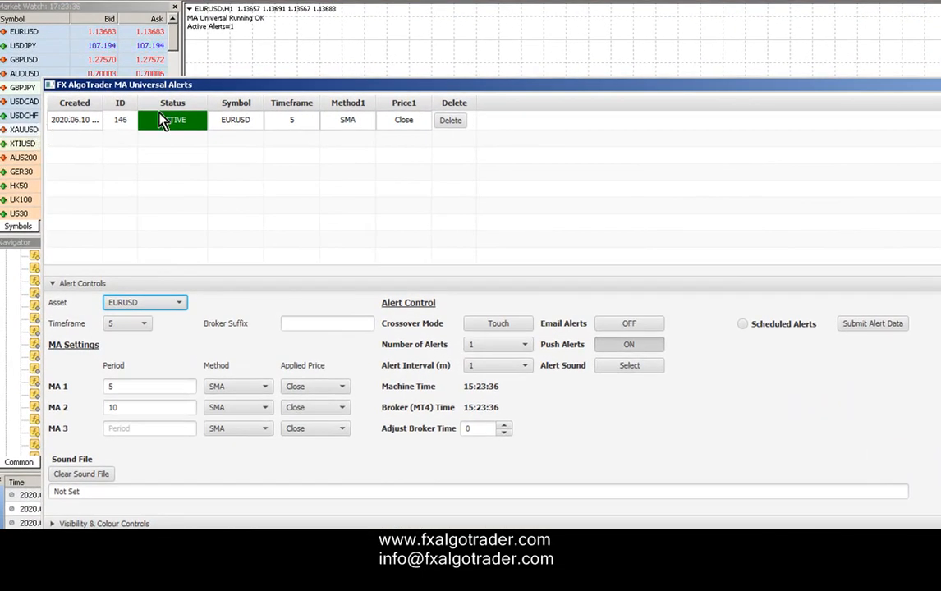
mouse_move(288, 41)
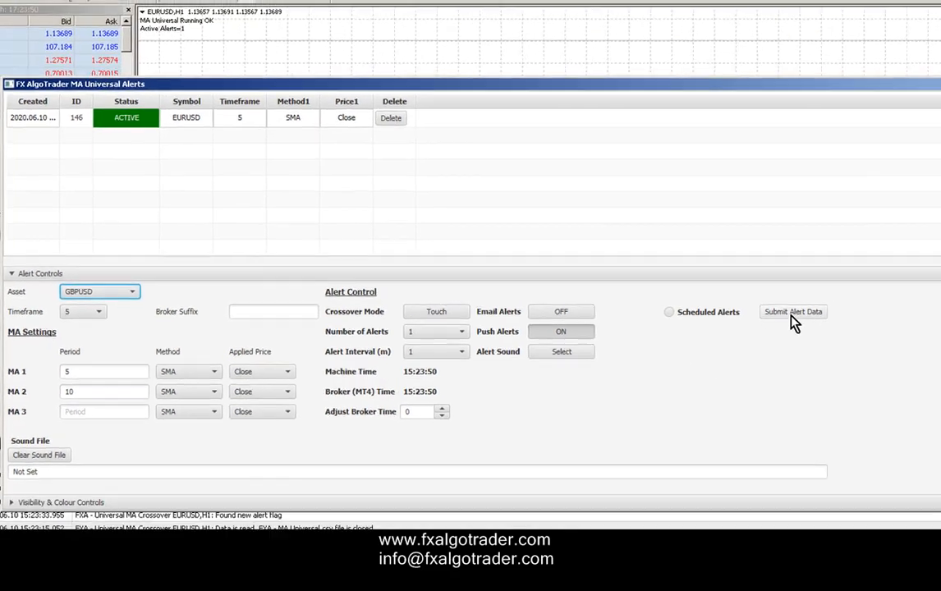
left_click(792, 311)
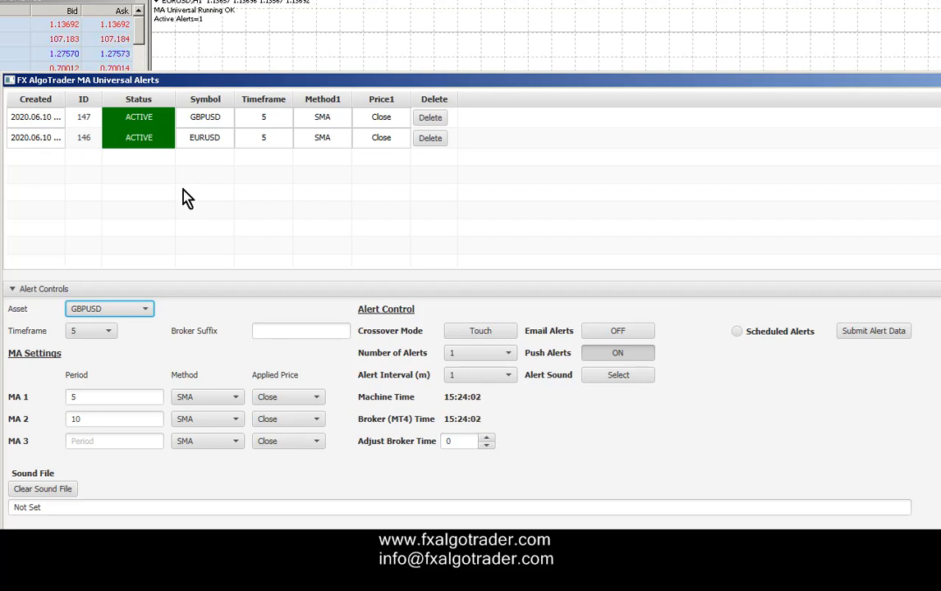
mouse_move(158, 168)
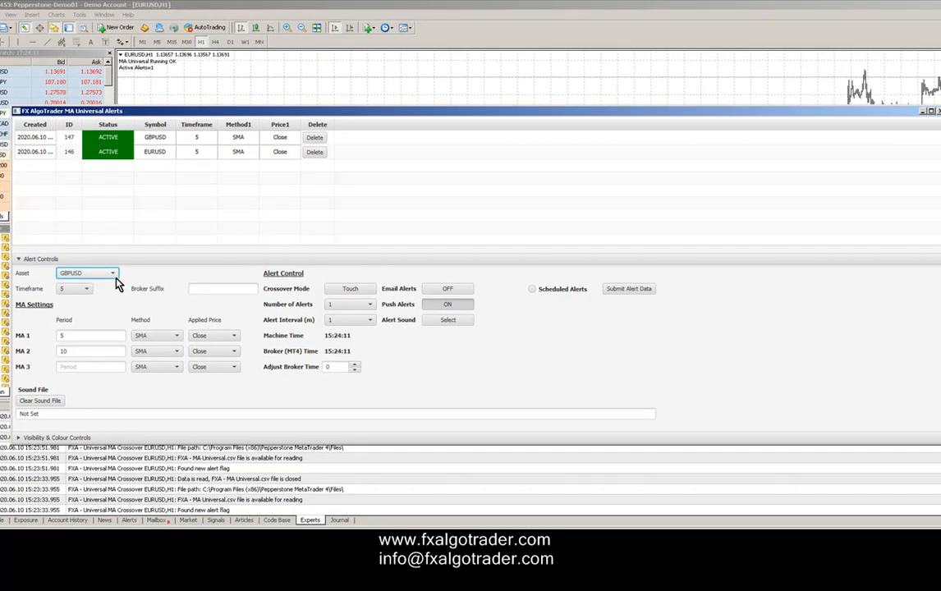
left_click(112, 273)
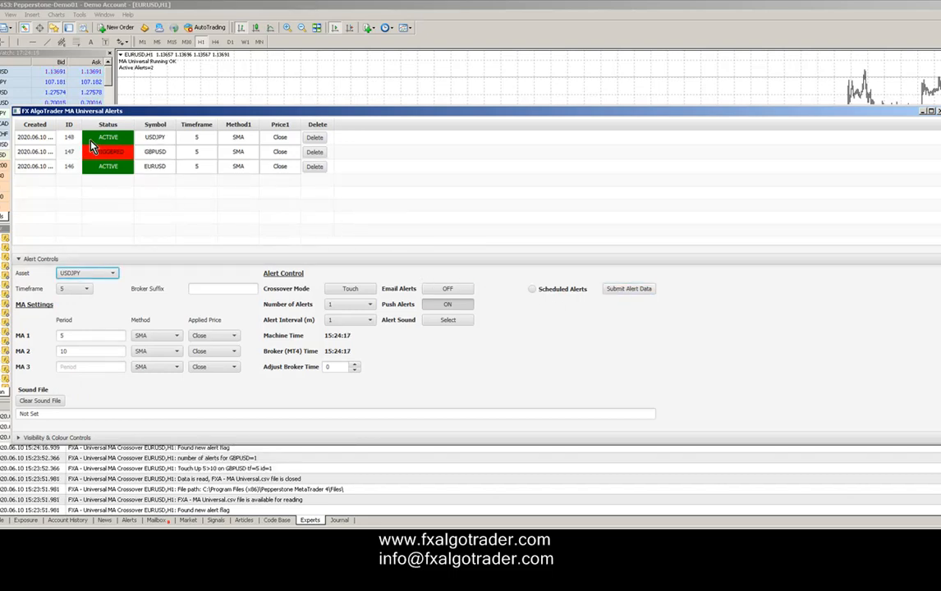
mouse_move(144, 160)
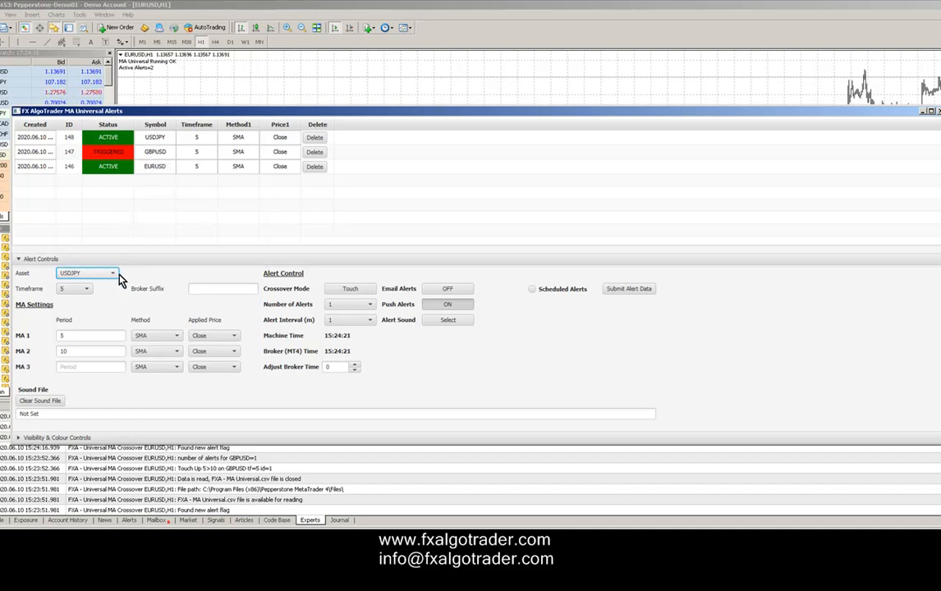
mouse_move(225, 232)
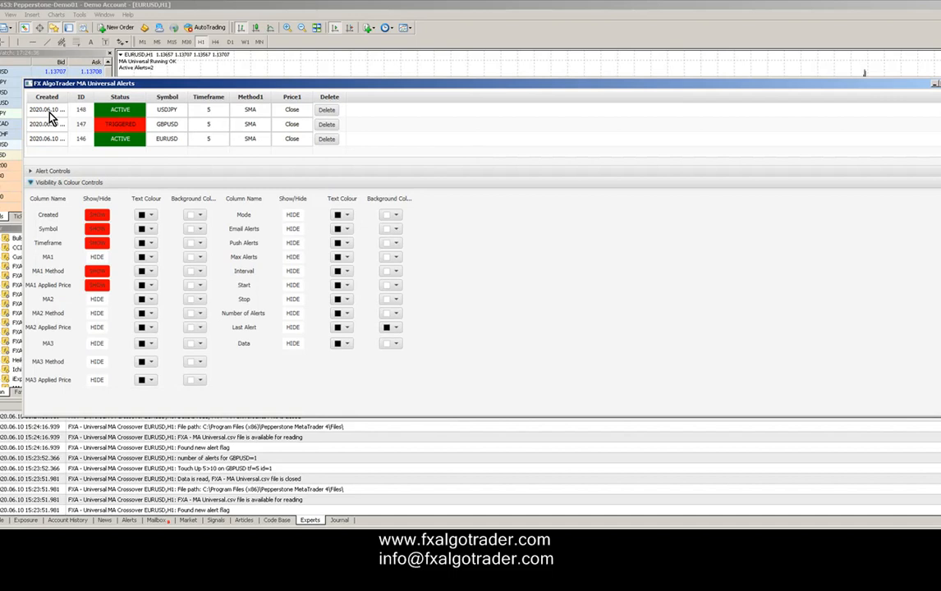
mouse_move(68, 238)
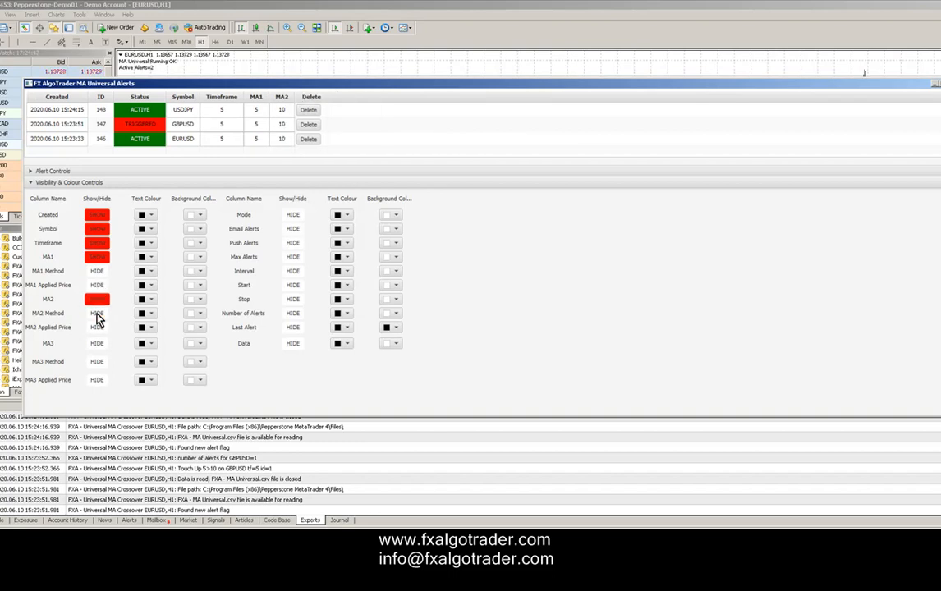
Step: Show the MA3, Mode, Push Alerts and Max Alerts columns
left_click(96, 343)
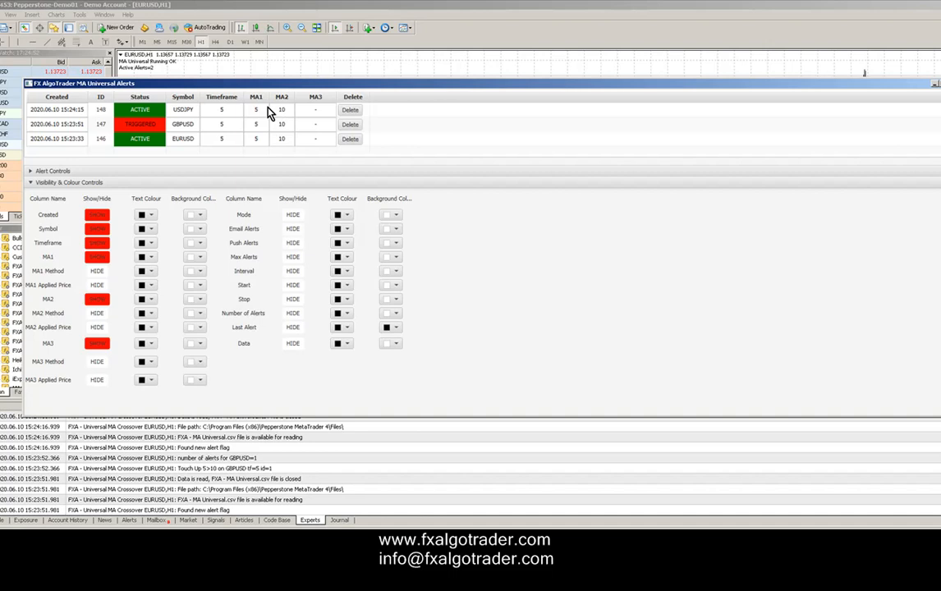
mouse_move(212, 234)
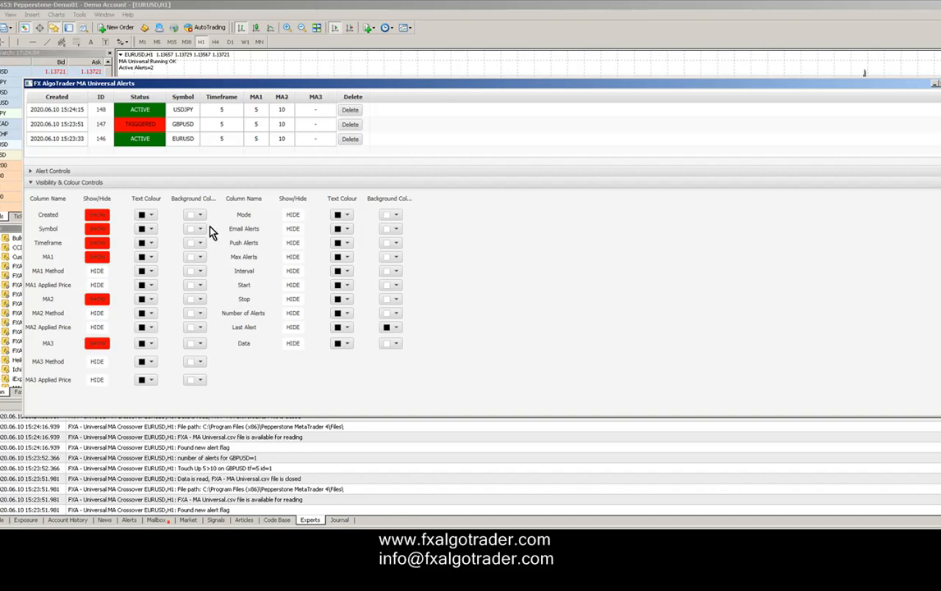
mouse_move(285, 220)
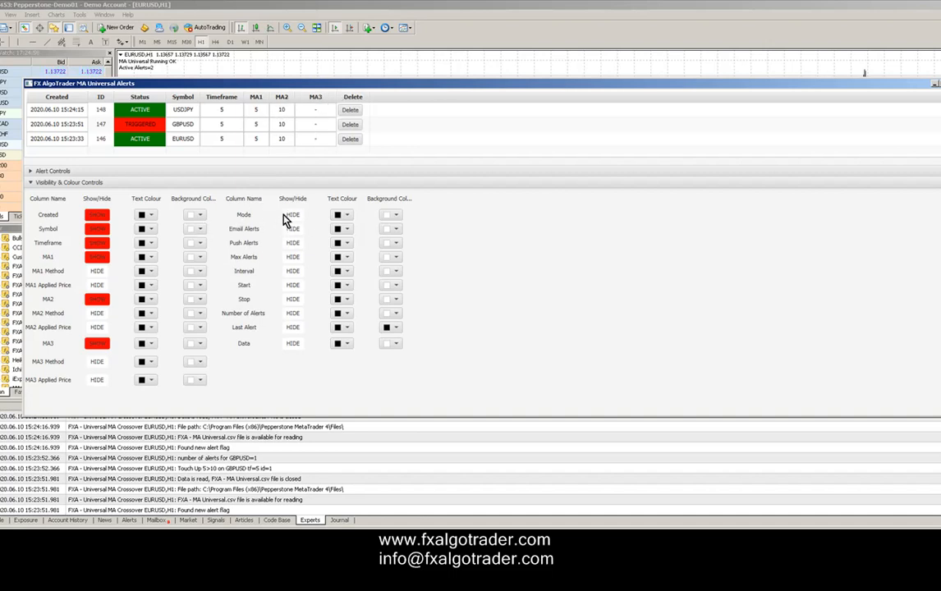
left_click(293, 214)
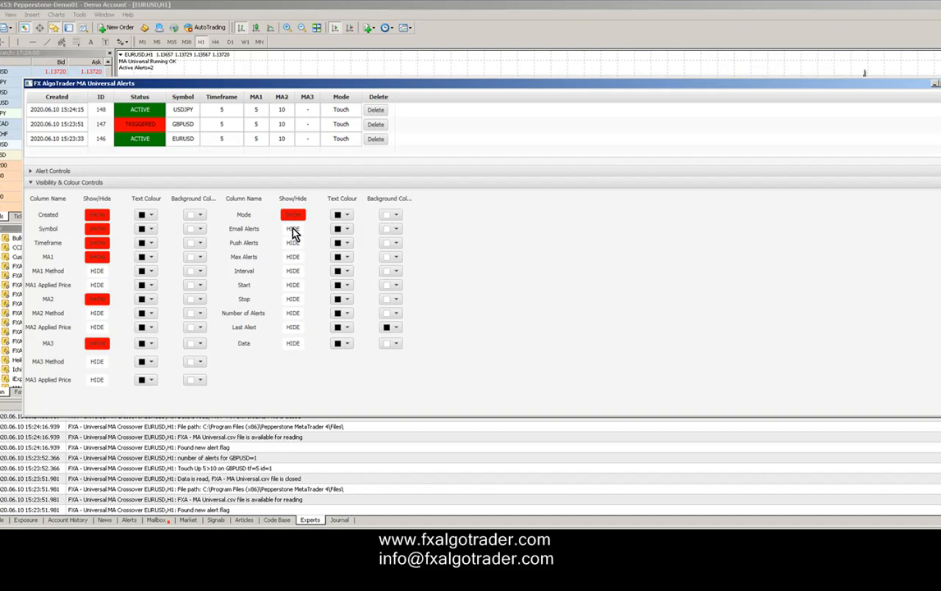
left_click(292, 242)
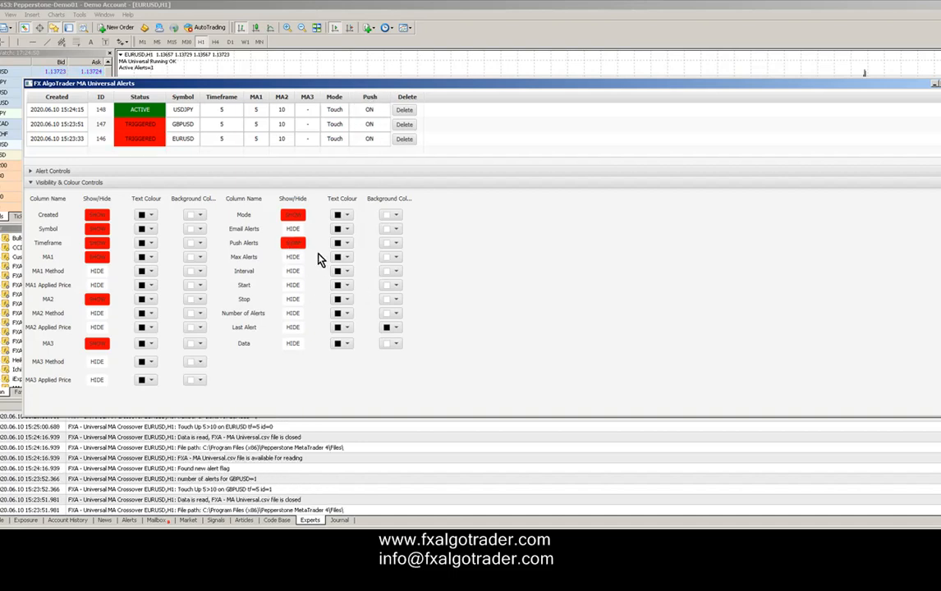
mouse_move(293, 262)
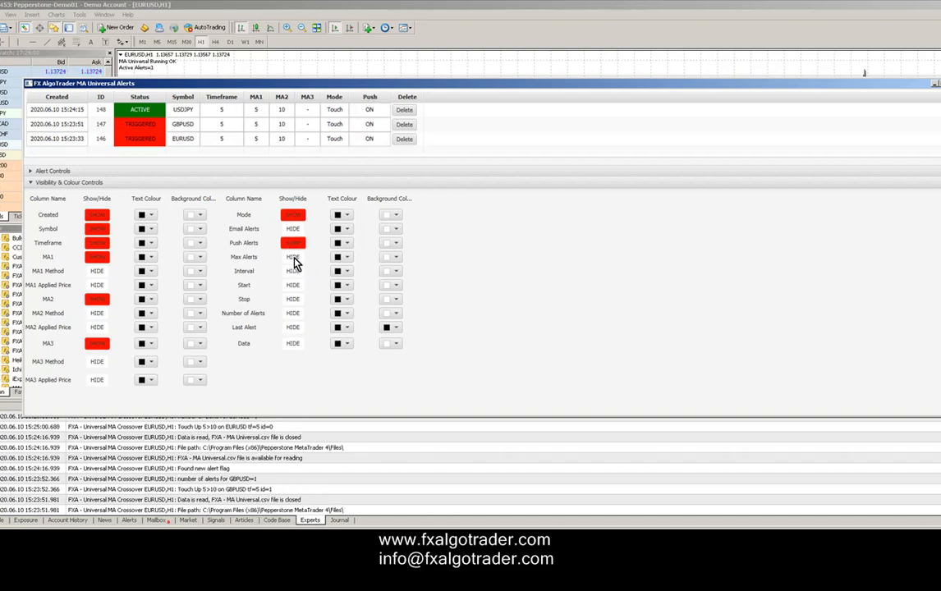
left_click(293, 256)
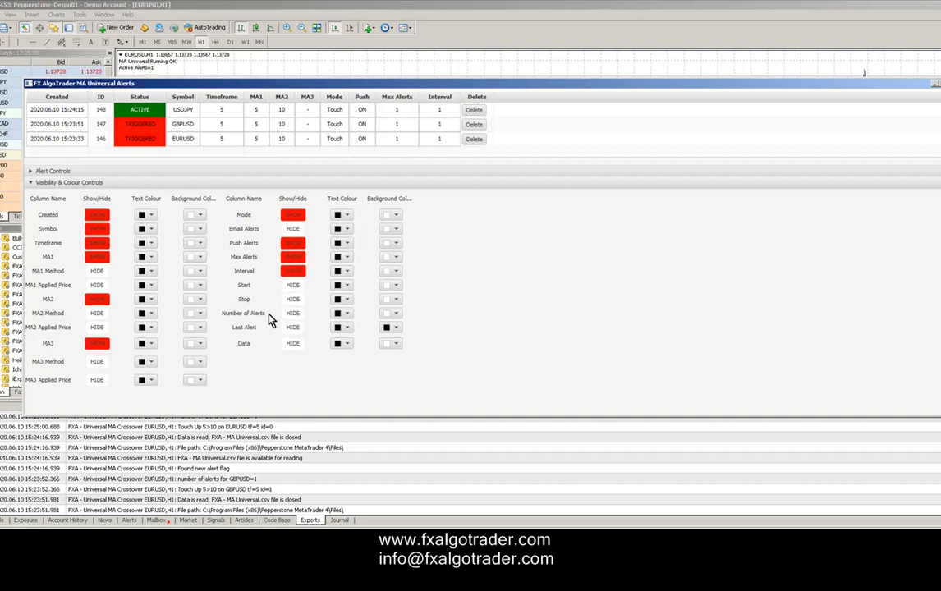
Step: Show the Number of Alerts, Data and Last Alert columns, with a white Last Alert background
left_click(293, 313)
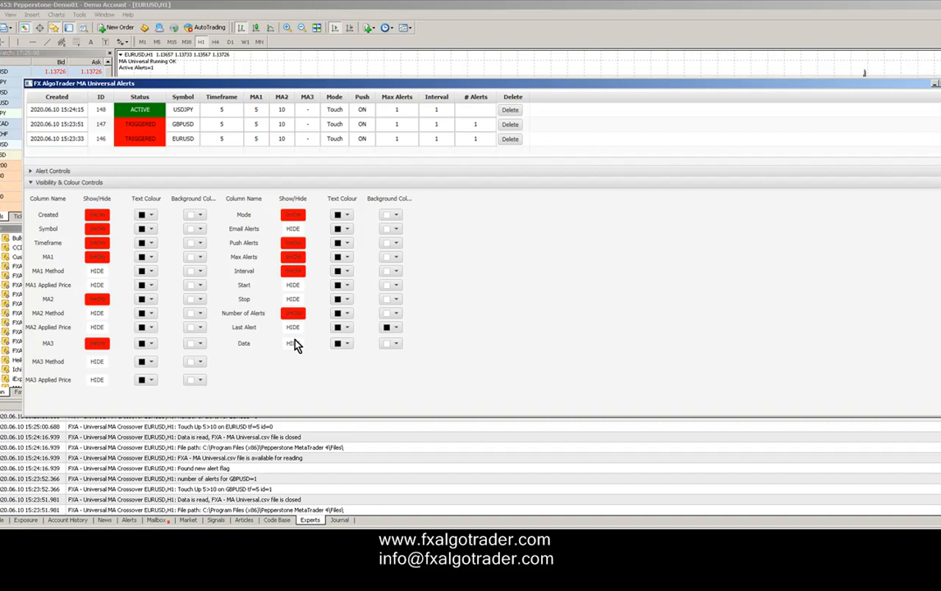
left_click(293, 343)
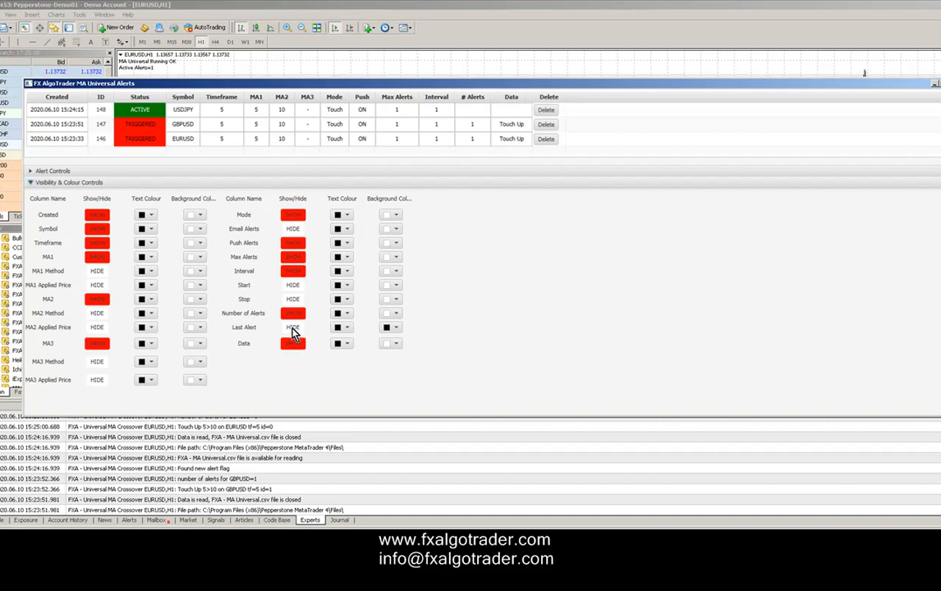
left_click(293, 327)
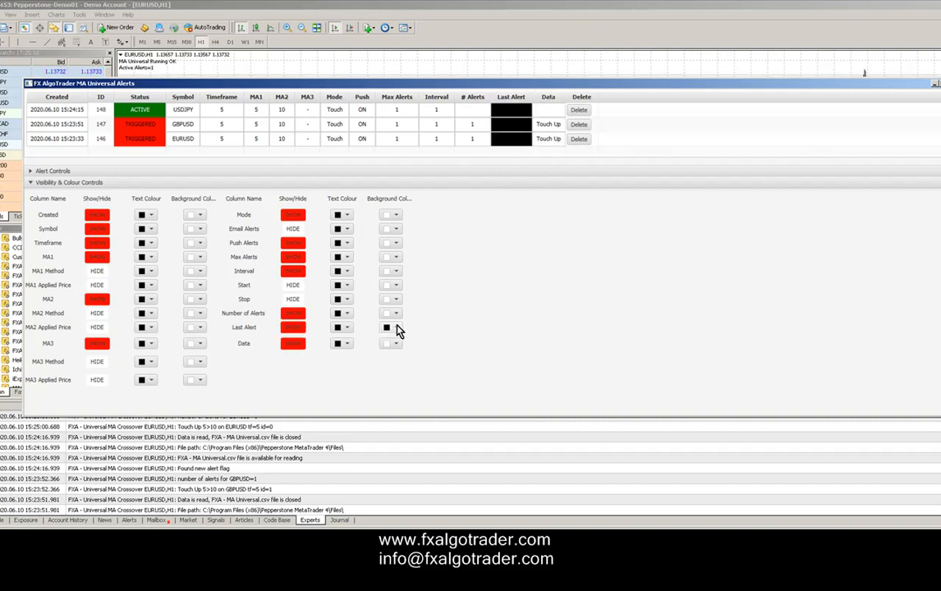
left_click(386, 326)
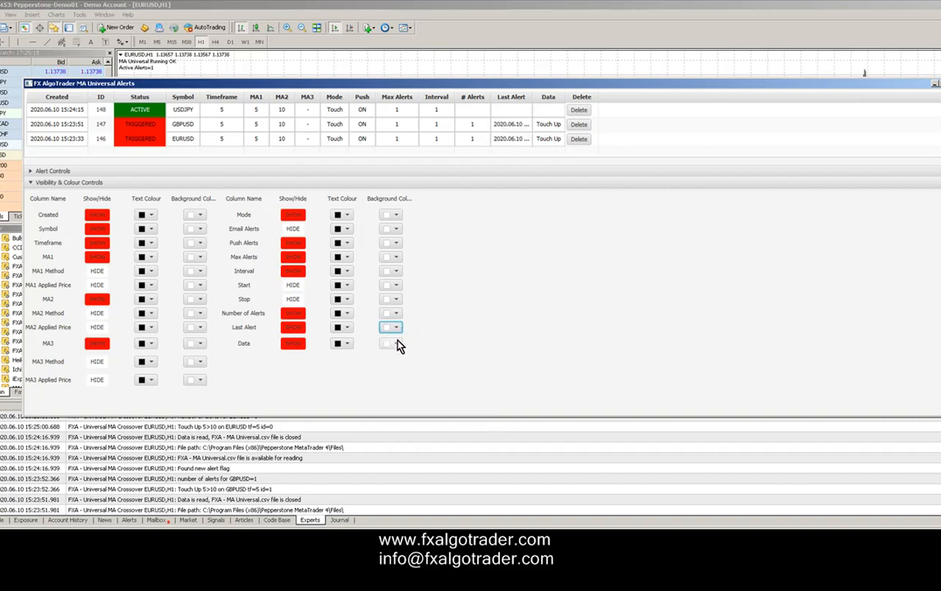